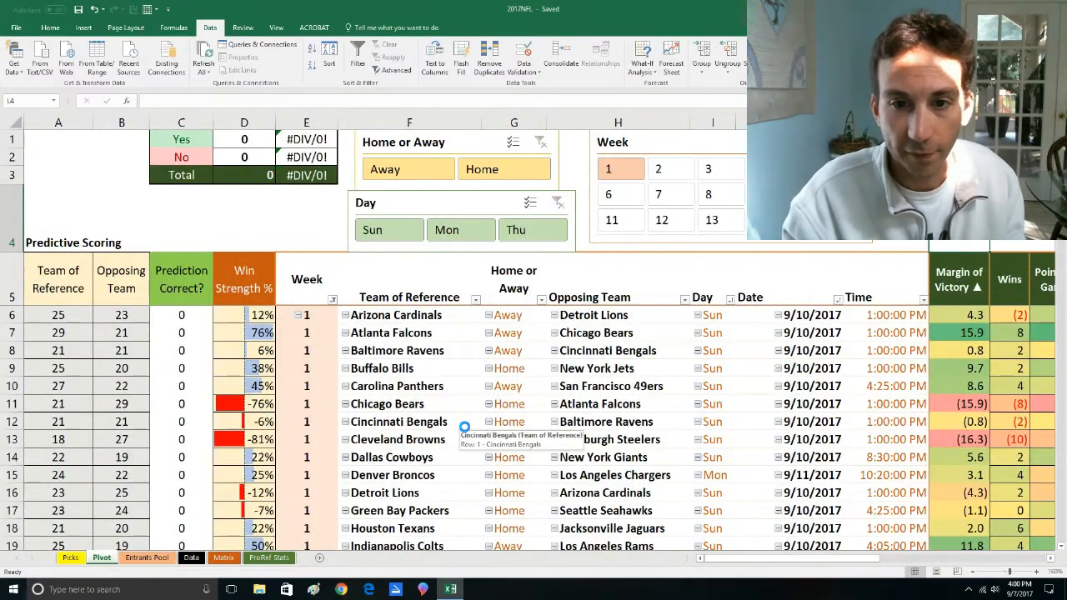
pyautogui.moveTo(479, 357)
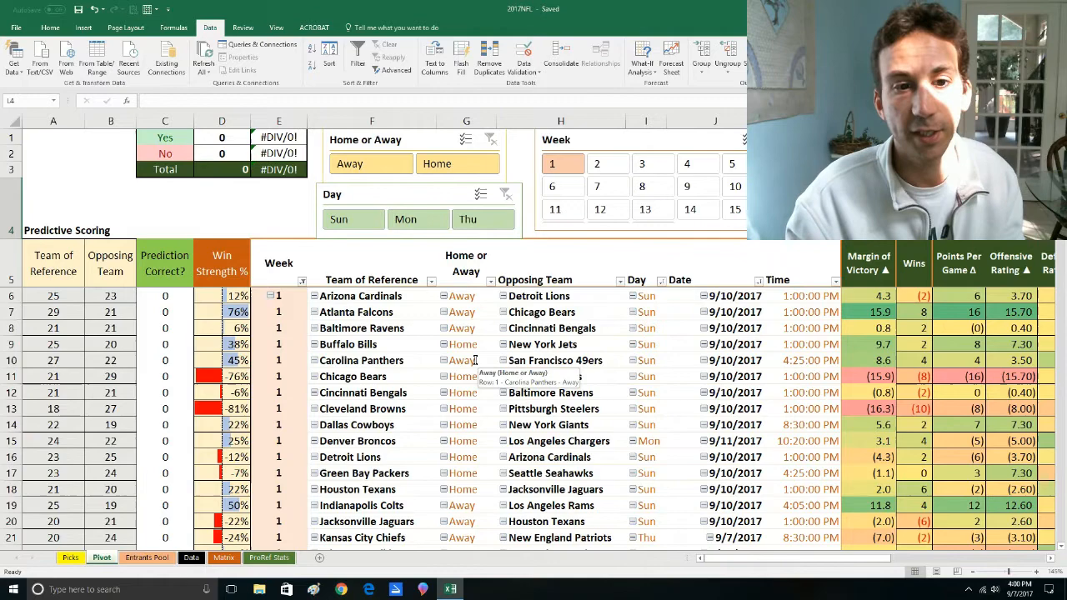
# - Review the column D counting formula and the Steelers, Bills, Broncos and Texans matchup rows
pyautogui.click(221, 121)
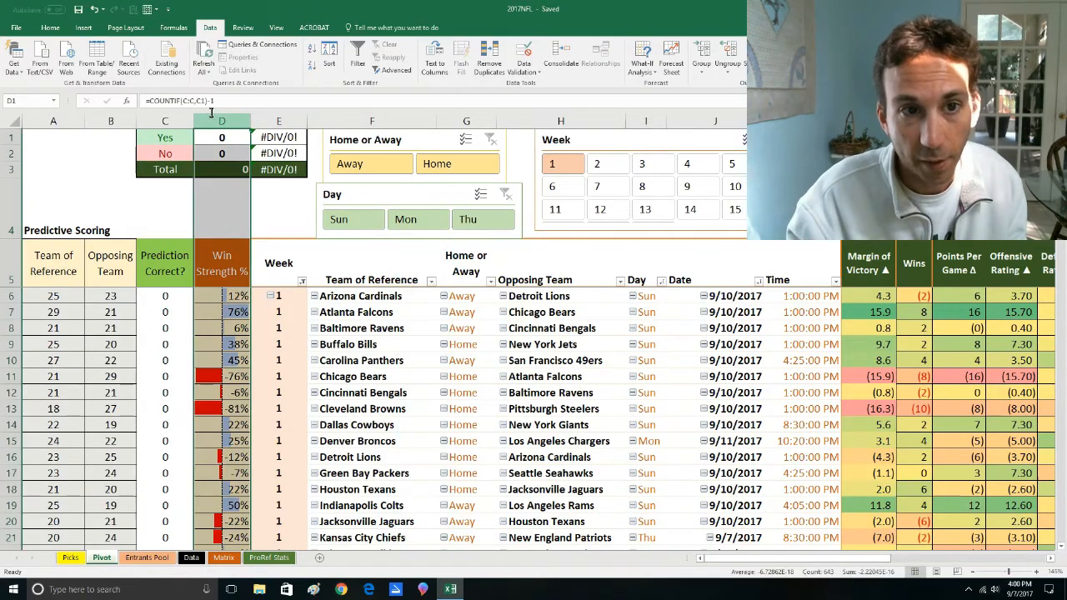
pyautogui.scroll(-3)
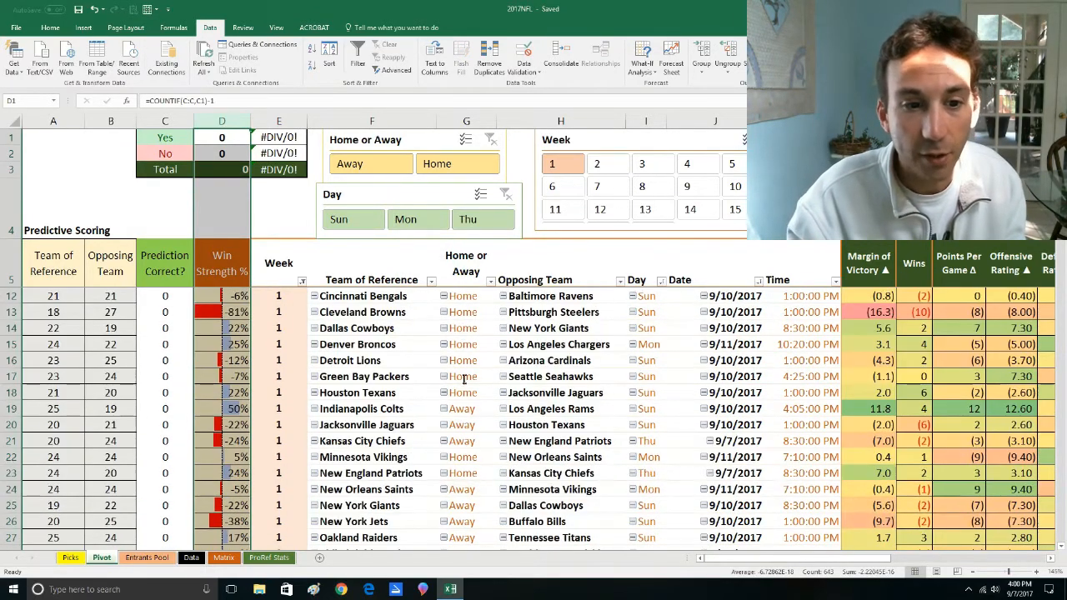
pyautogui.scroll(-3)
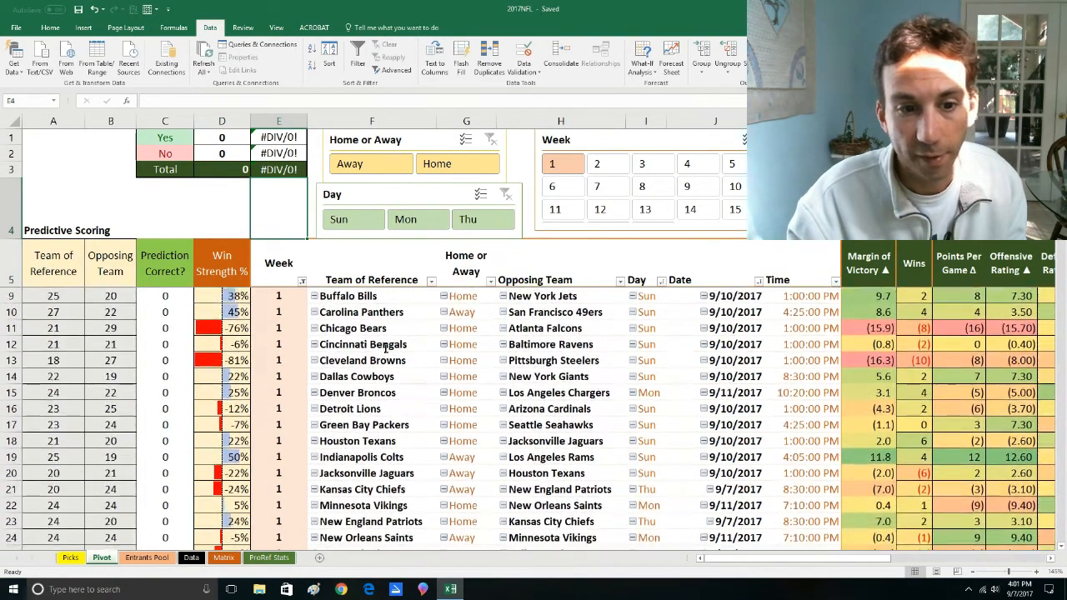
pyautogui.scroll(-3)
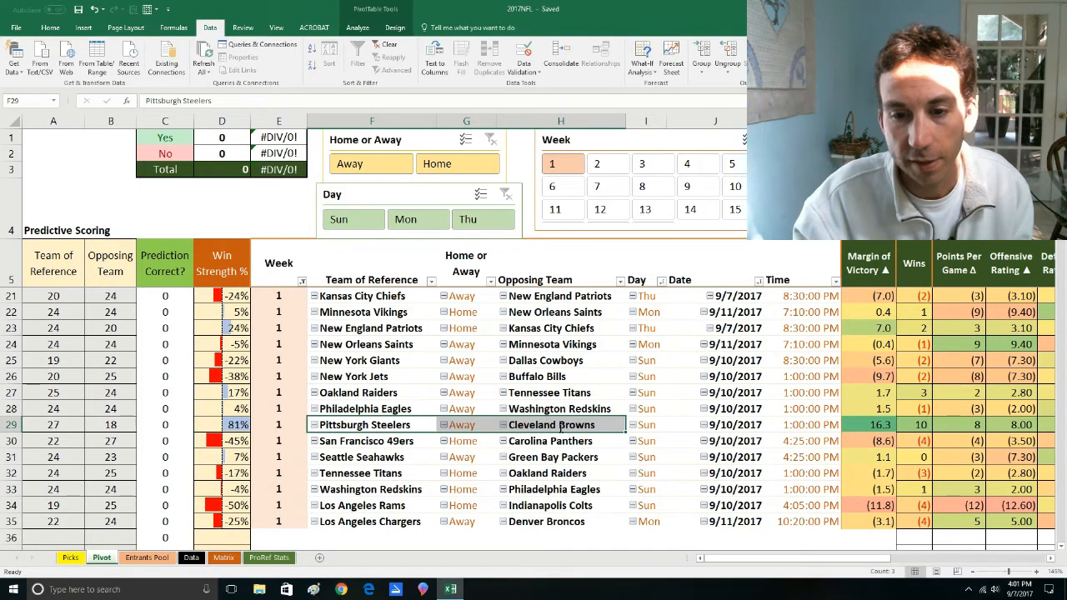
pyautogui.click(560, 425)
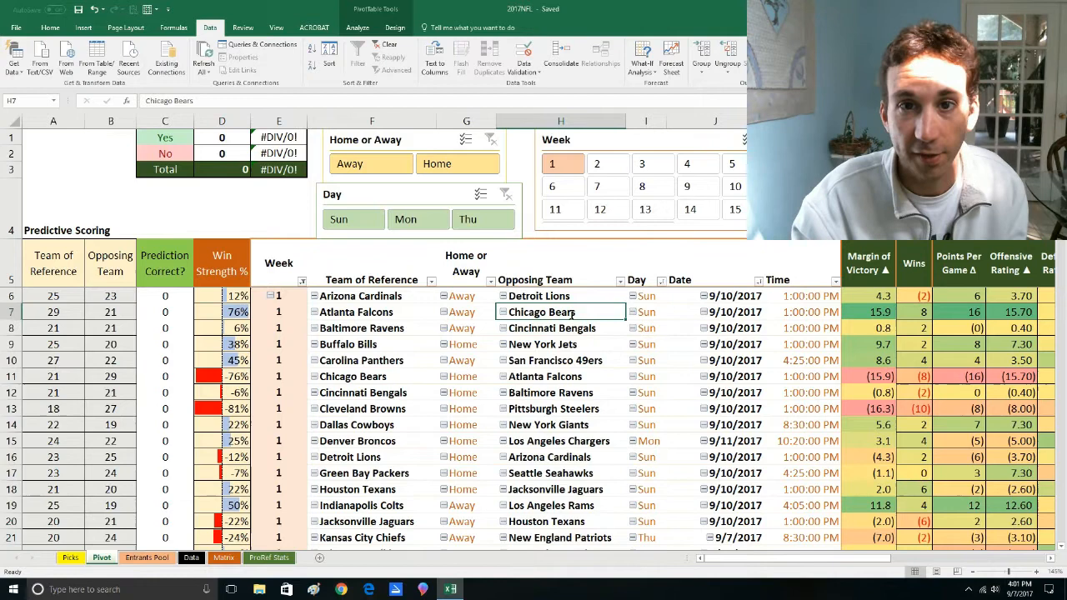
pyautogui.click(371, 311)
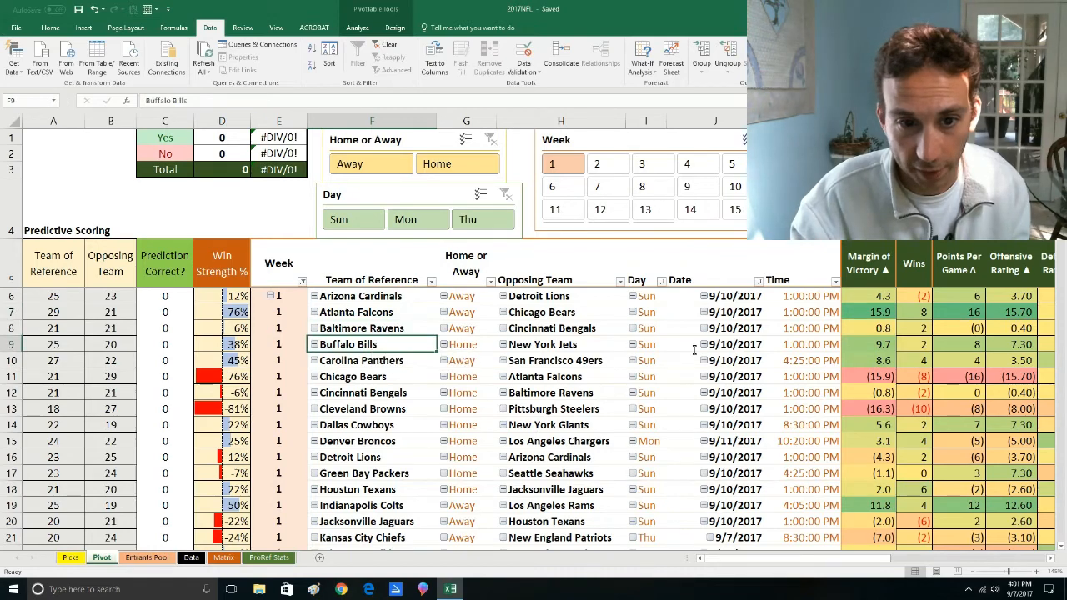
pyautogui.scroll(-3)
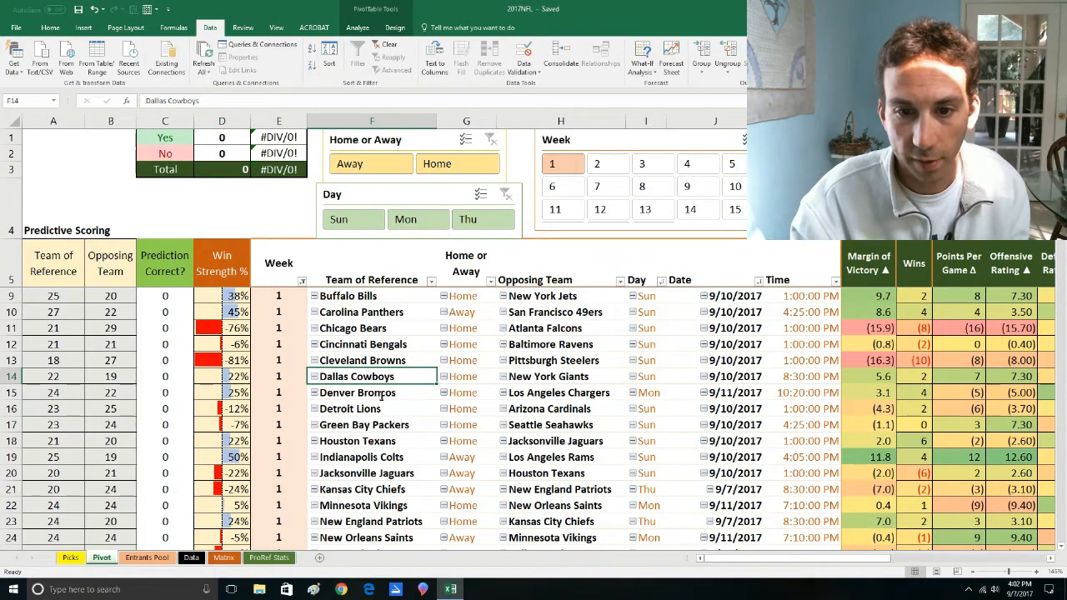
pyautogui.click(372, 392)
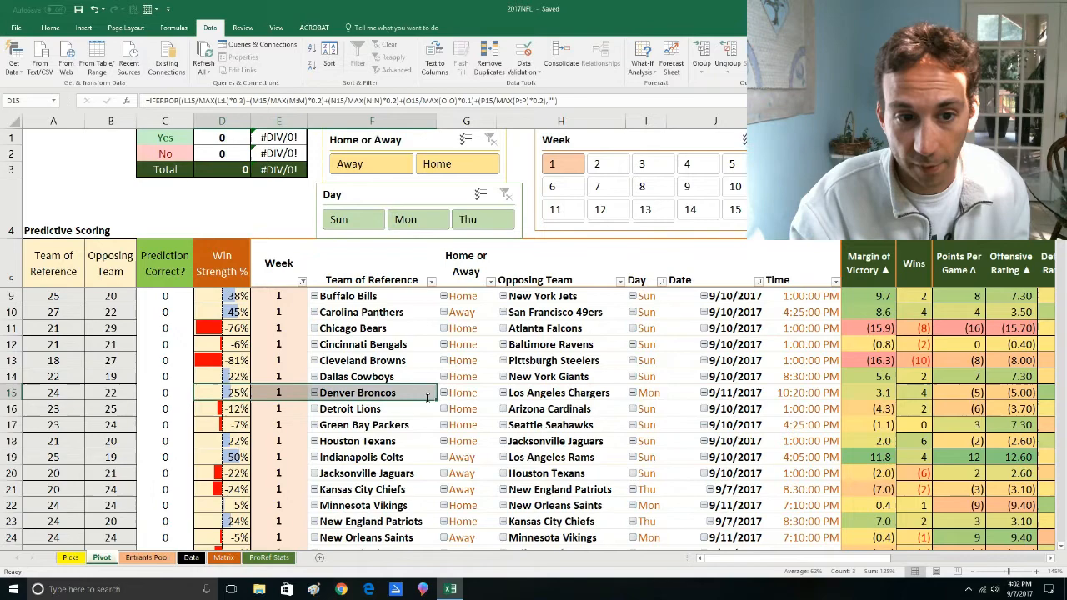
pyautogui.scroll(-3)
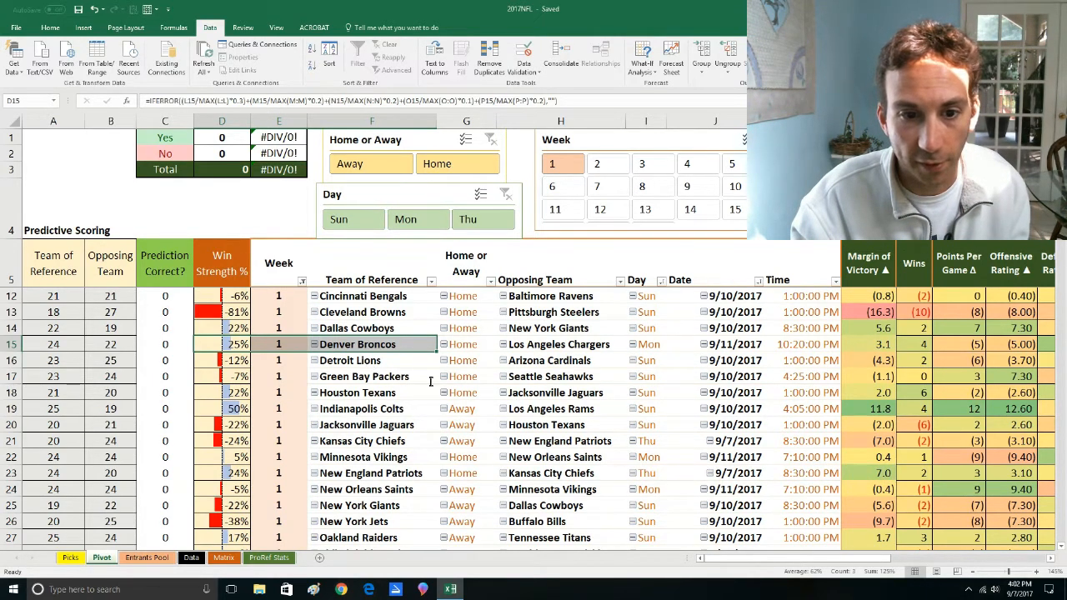
pyautogui.click(371, 391)
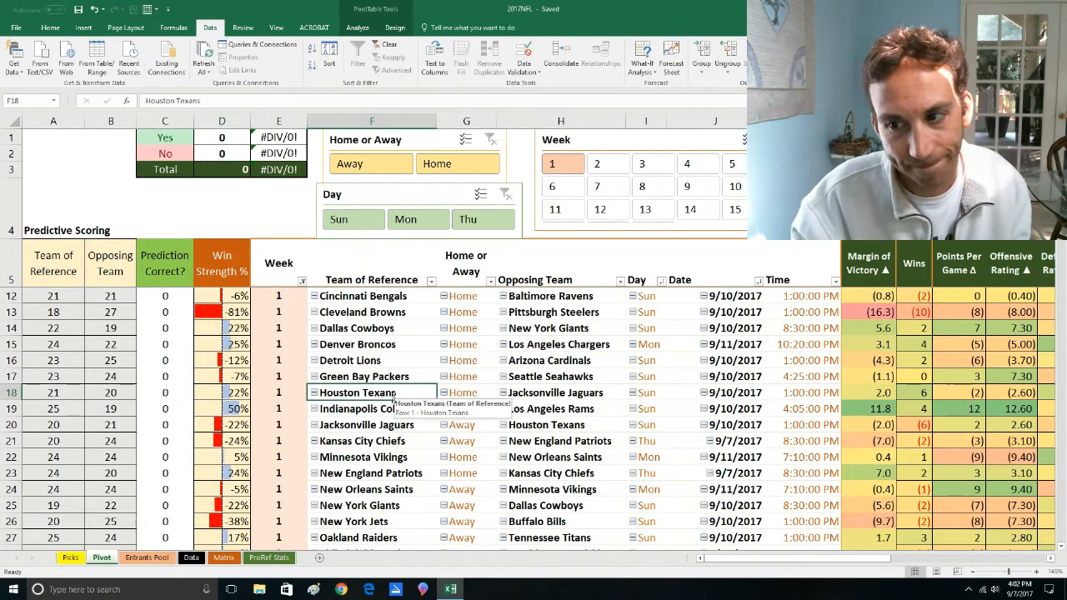
# - Inspect the Jaguars opponent, the row 23 team rating formula, and the Panthers and Falcons matchups
pyautogui.click(560, 392)
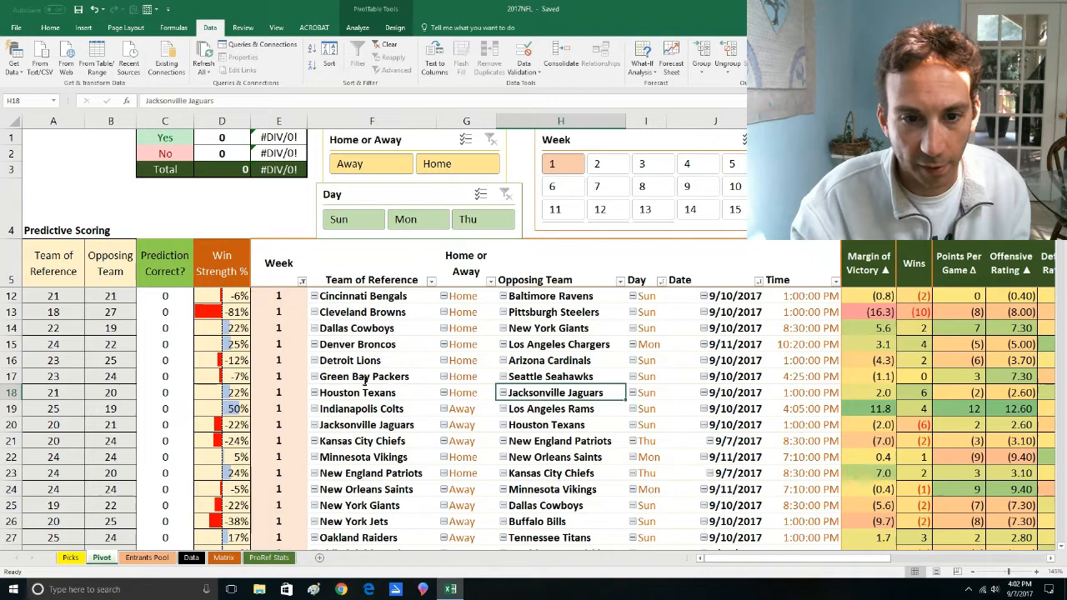
pyautogui.click(361, 408)
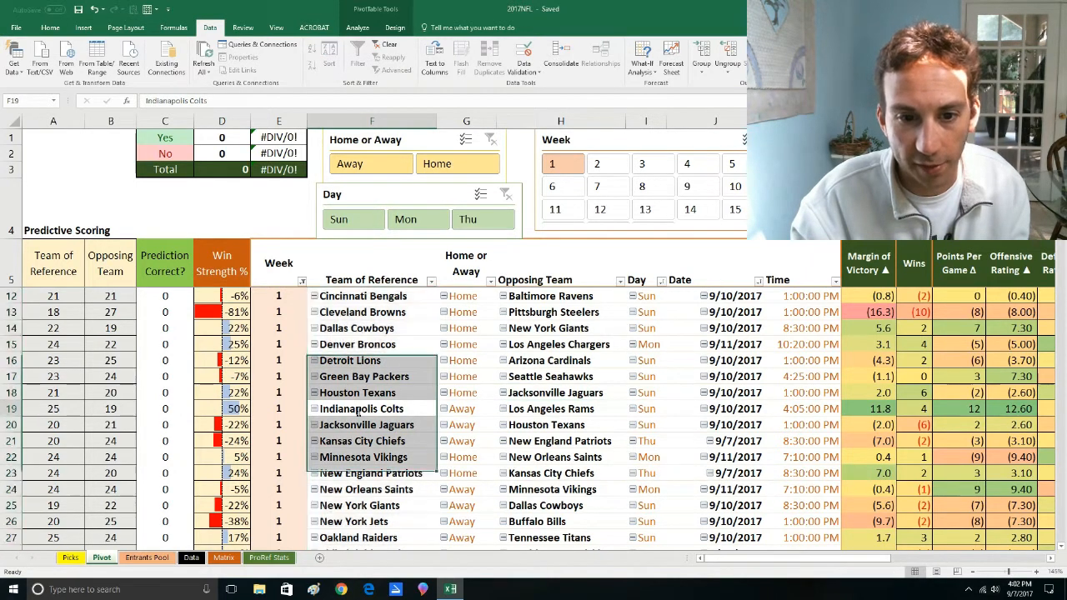
pyautogui.scroll(-3)
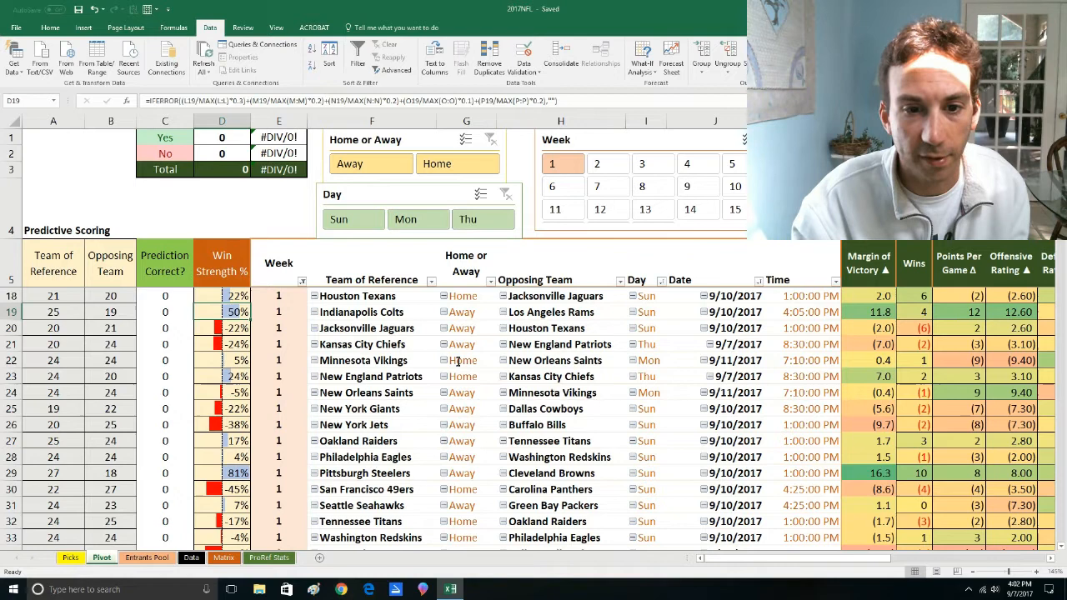
pyautogui.click(372, 376)
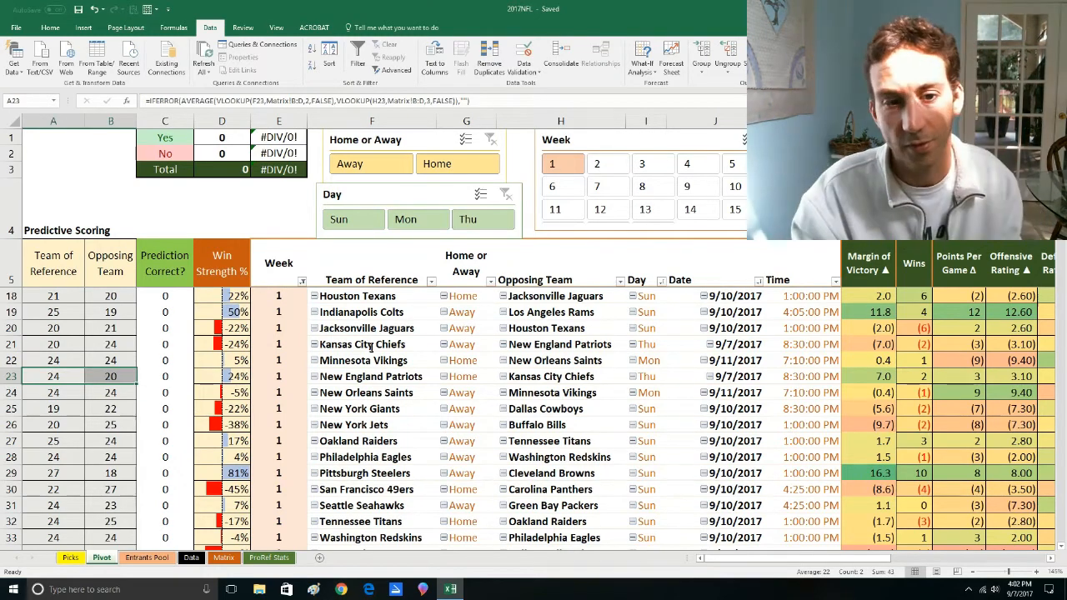
pyautogui.scroll(-3)
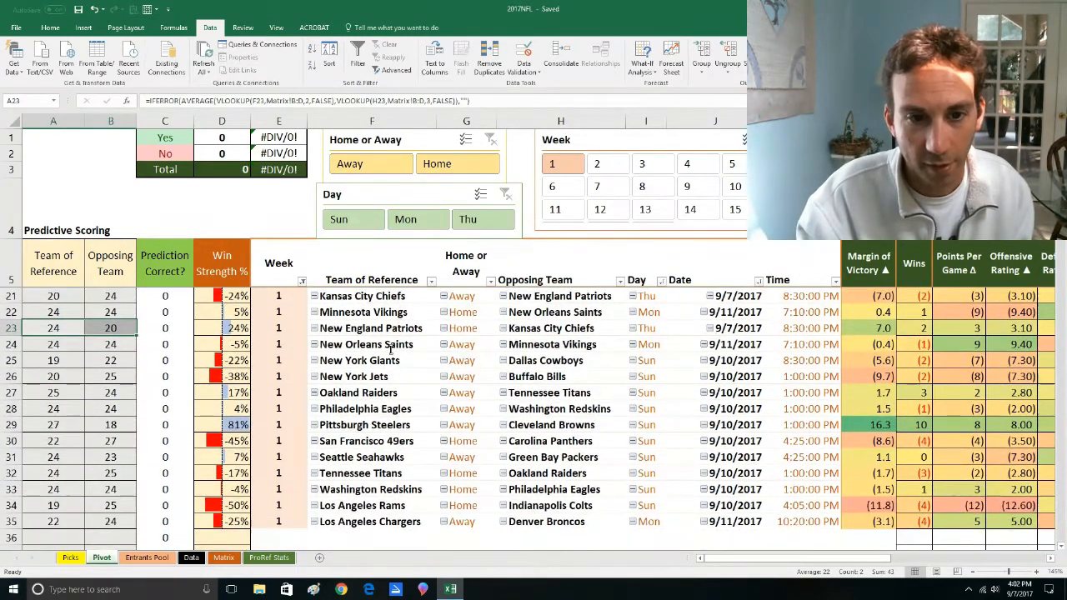
pyautogui.scroll(-3)
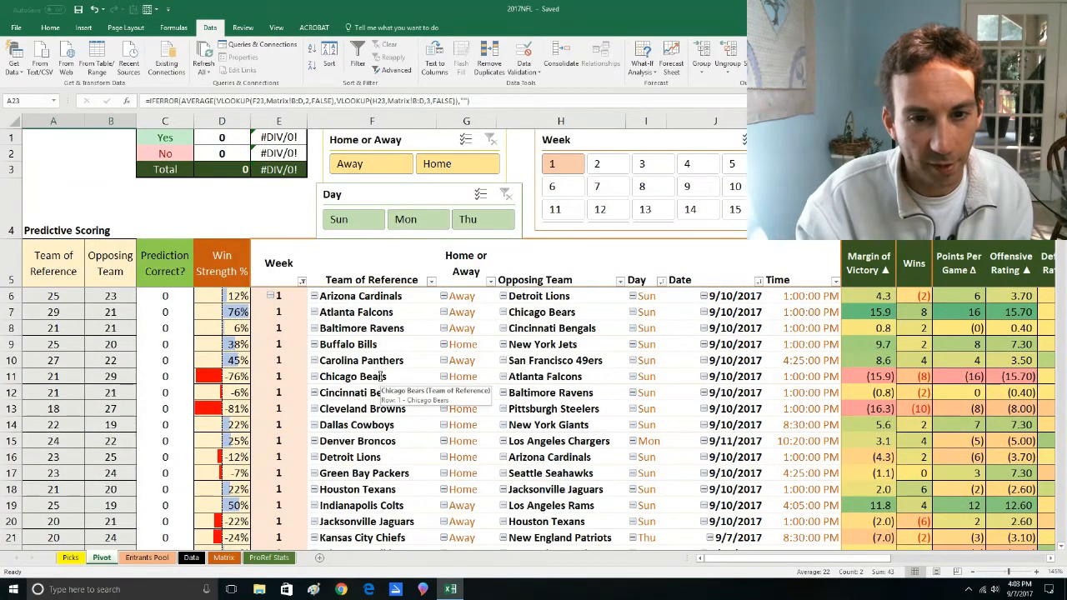
pyautogui.click(371, 360)
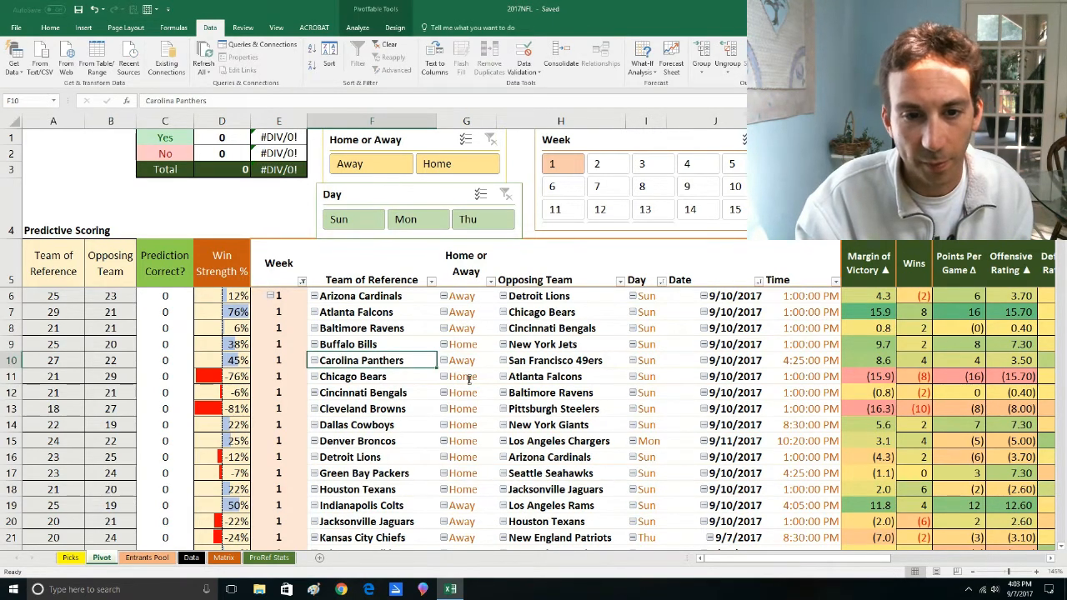
pyautogui.click(371, 310)
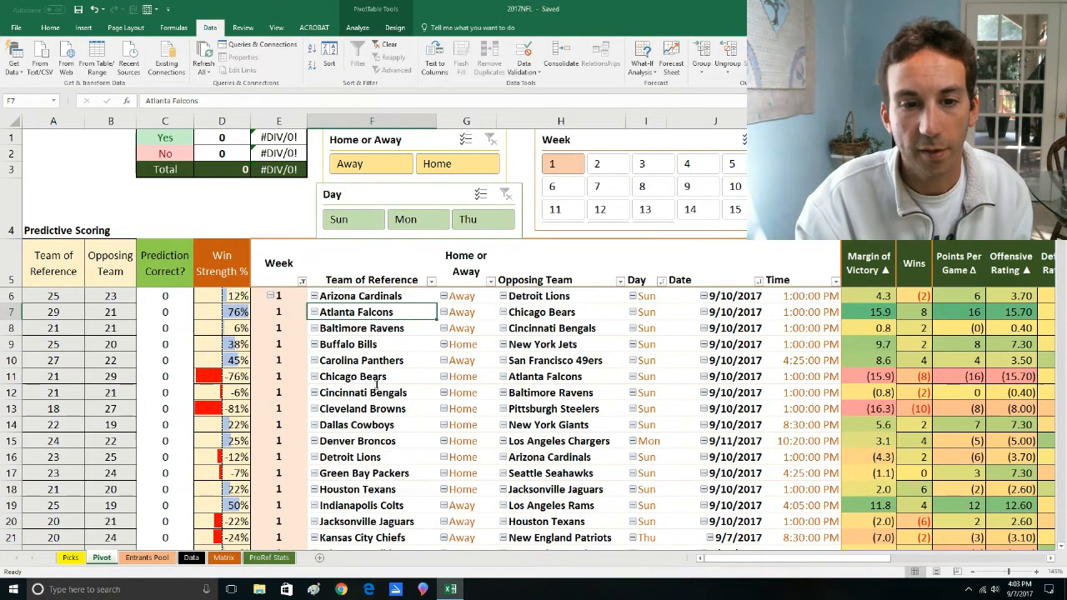
pyautogui.scroll(-3)
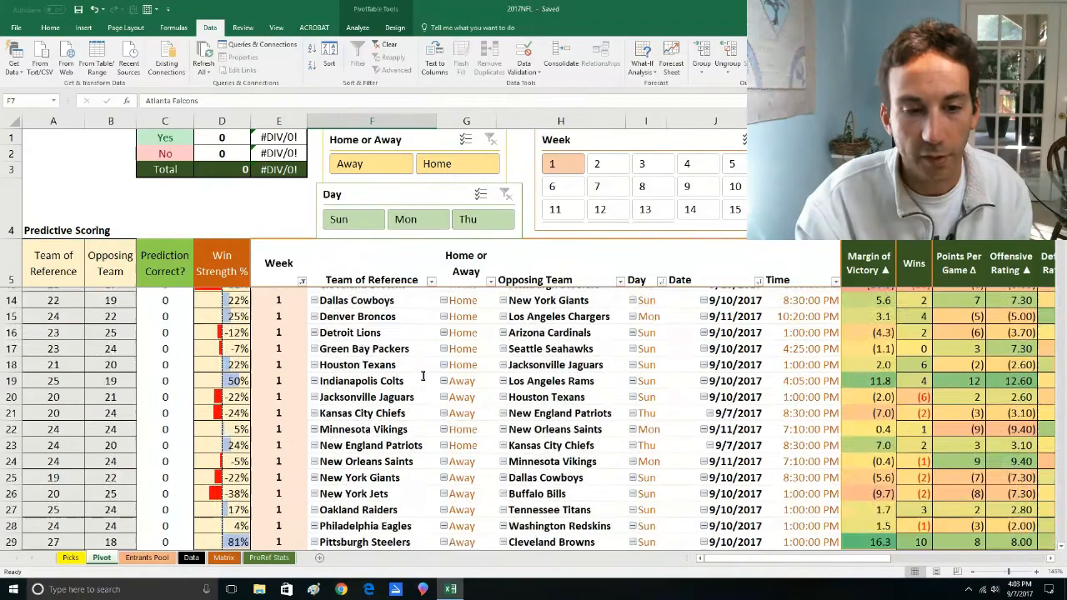
pyautogui.scroll(-3)
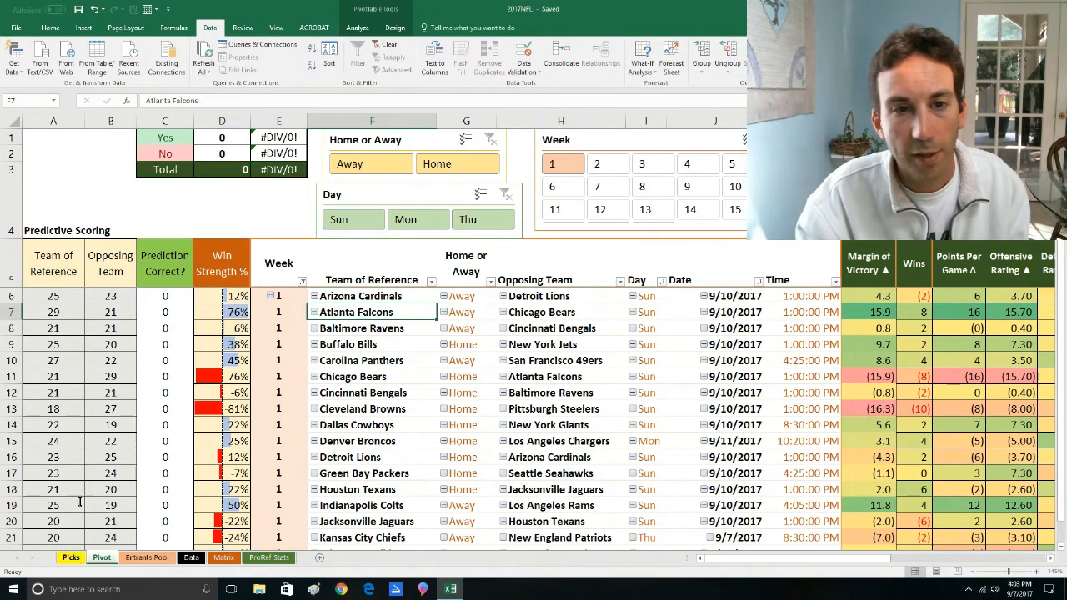
# - Show the Picks sheet and dismiss the Week 1 team list without choosing
pyautogui.click(70, 556)
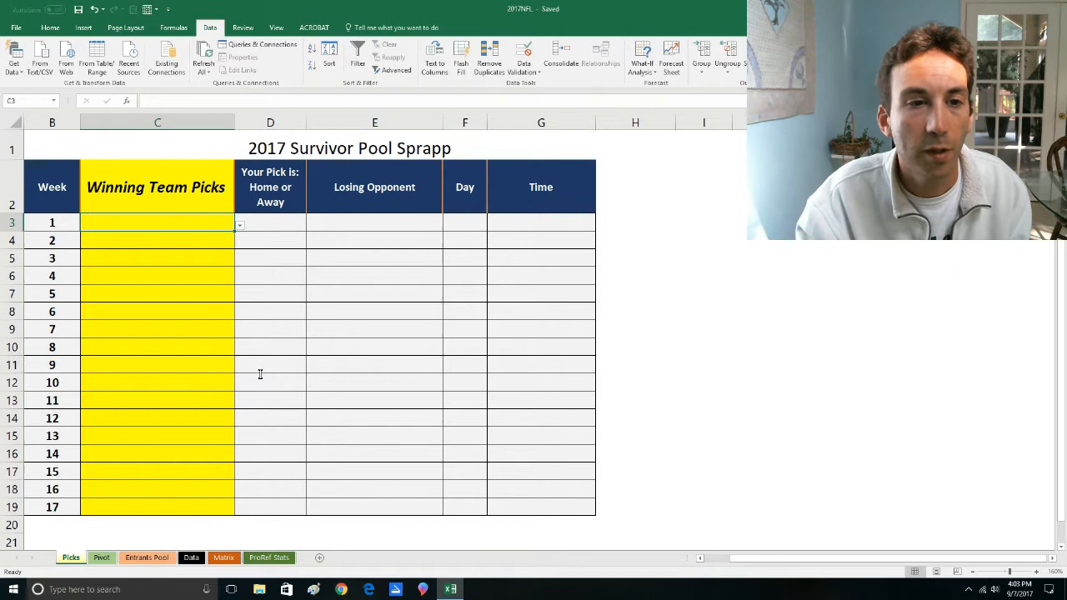
pyautogui.click(239, 225)
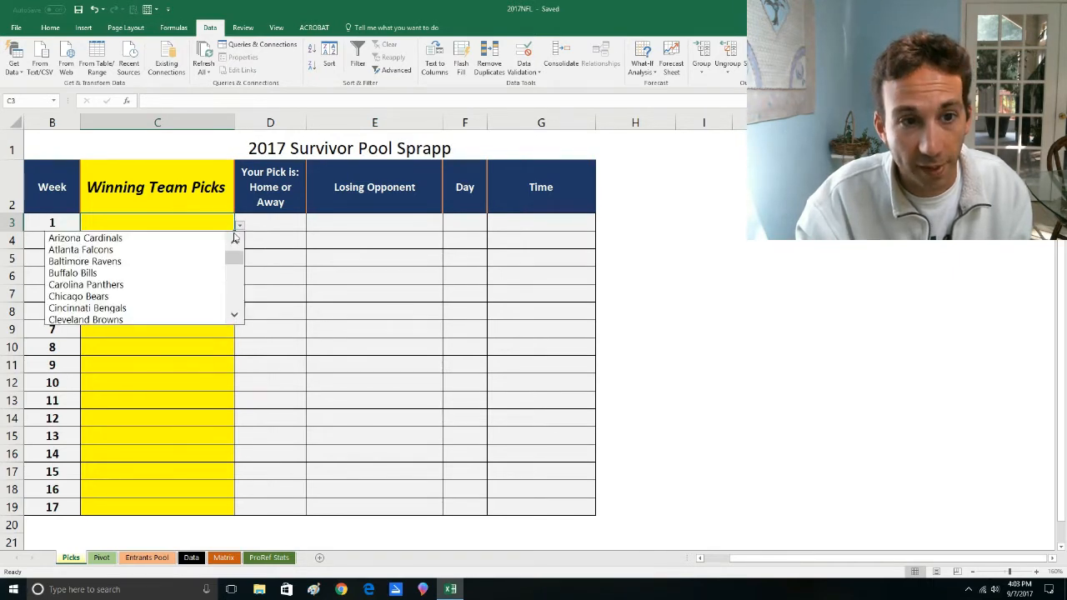
pyautogui.click(84, 260)
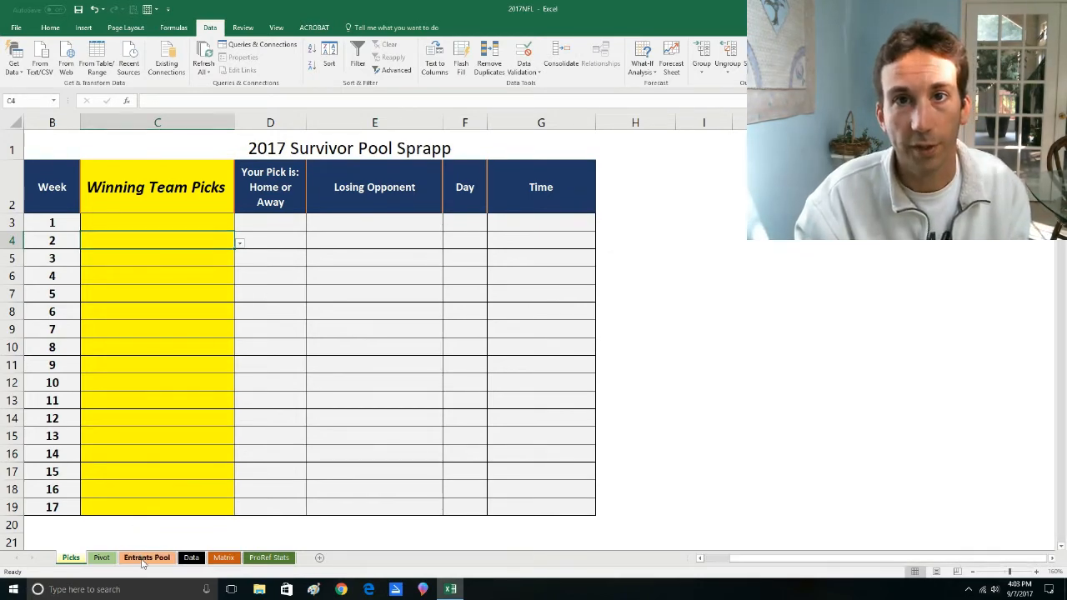
# - Name entry 2 'You', with Week 1 picks Atlanta Falcons for Ken and Chicago Bears for You
pyautogui.click(147, 557)
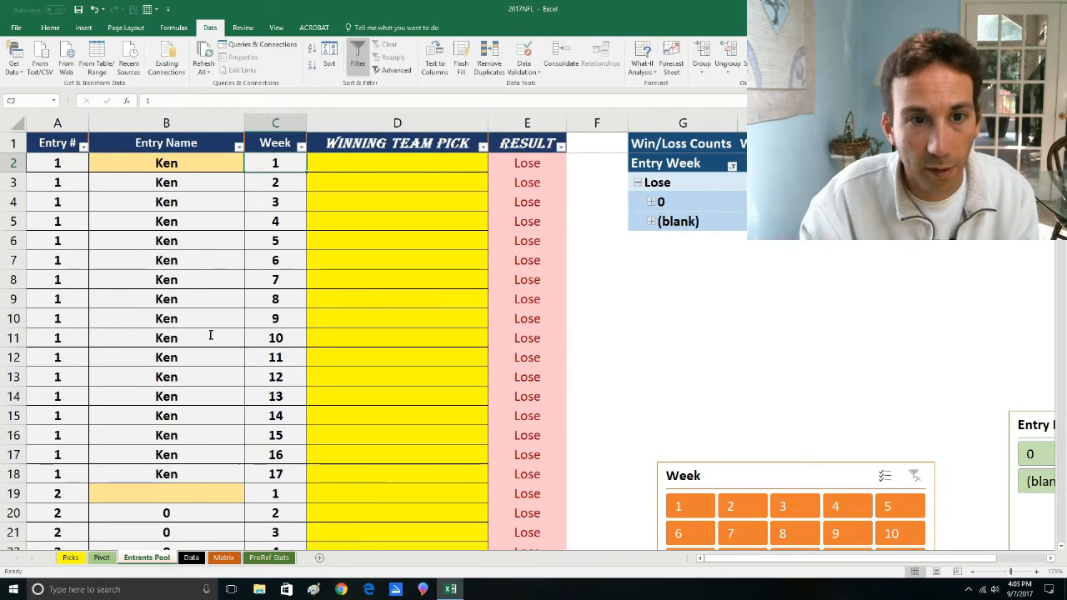
pyautogui.write('You')
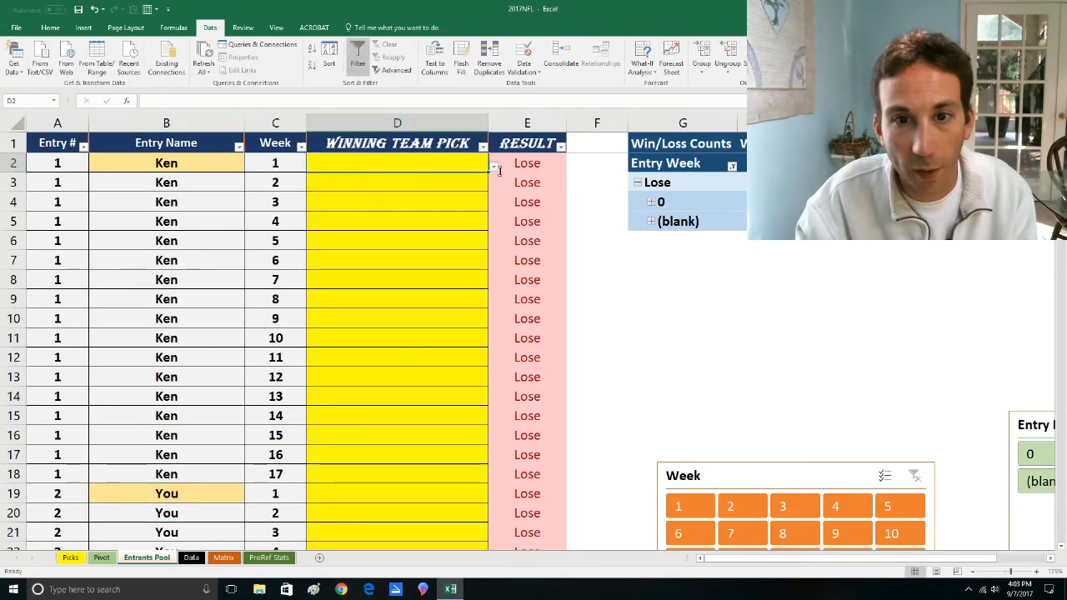
pyautogui.write('Atlanta Falcons')
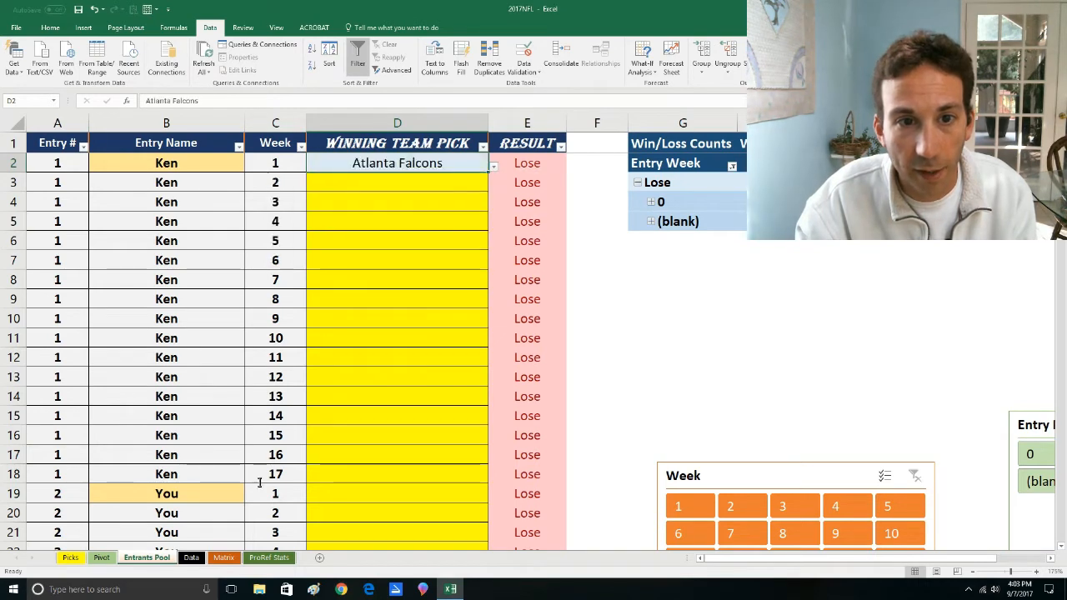
pyautogui.click(494, 493)
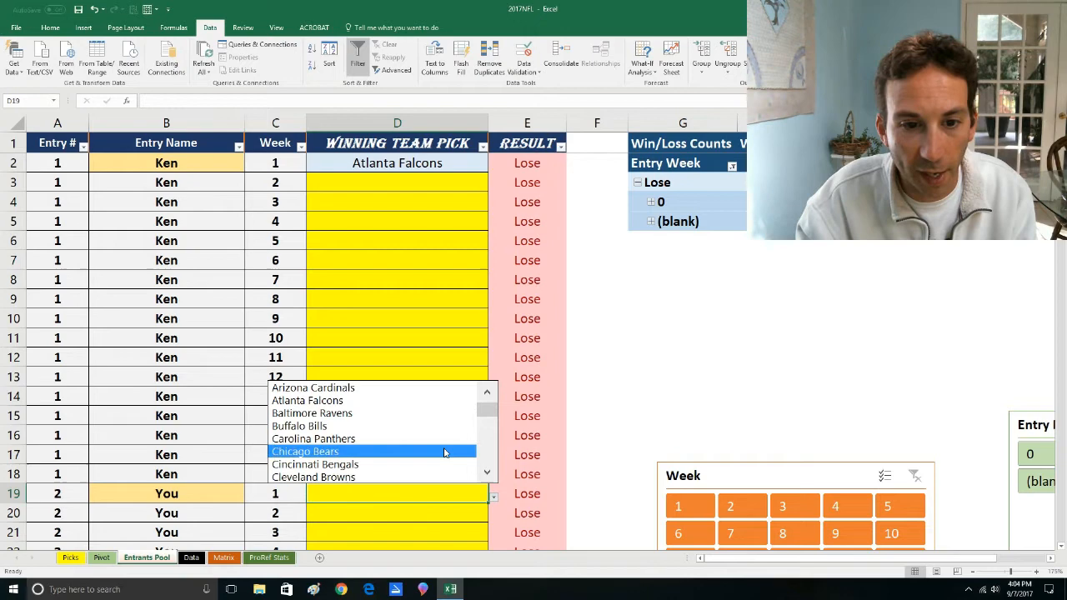
pyautogui.click(305, 451)
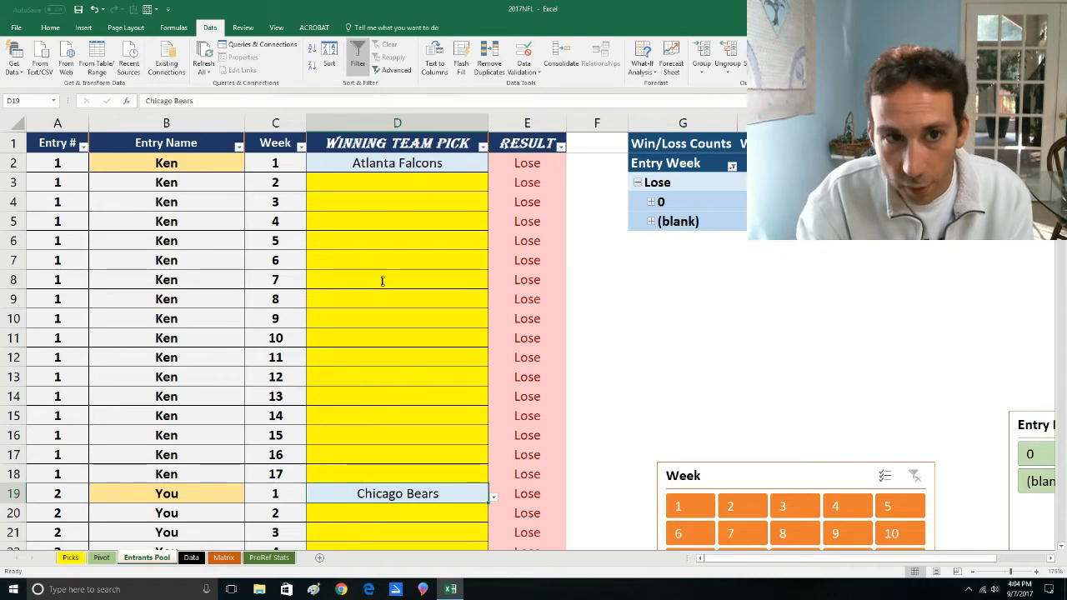
pyautogui.scroll(-3)
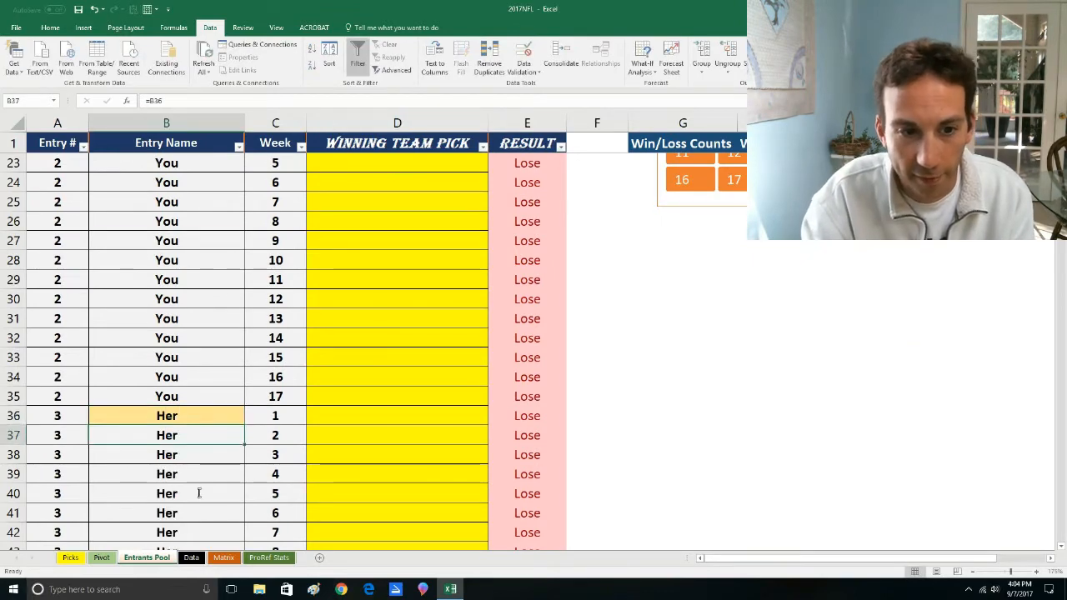
# - Name the next entry 'Them', type Baltimore Ravens, and set Week 1 picks for Them and Her
pyautogui.scroll(-3)
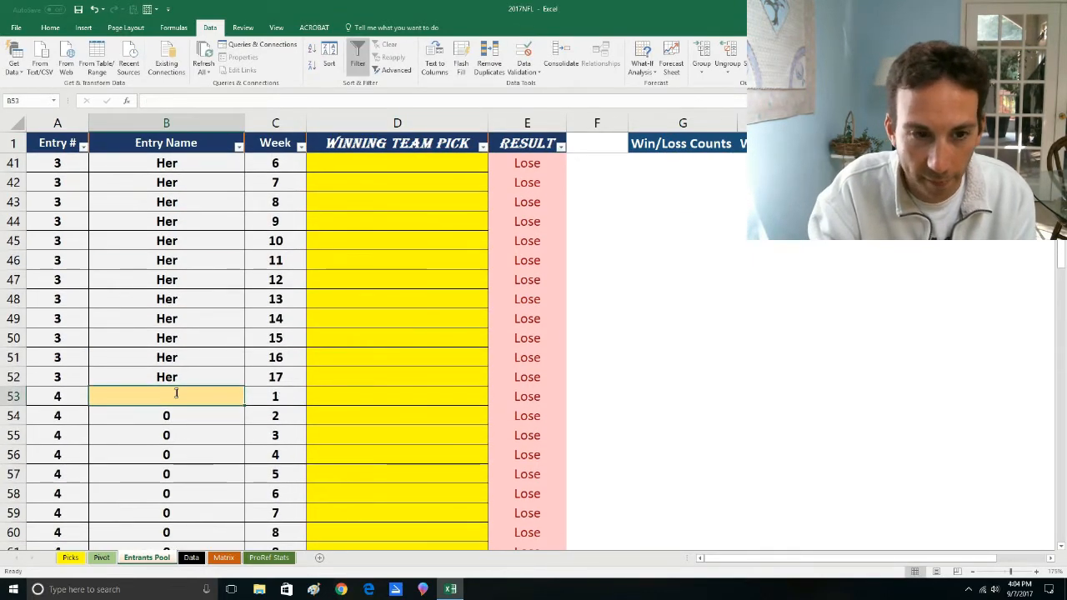
pyautogui.scroll(-3)
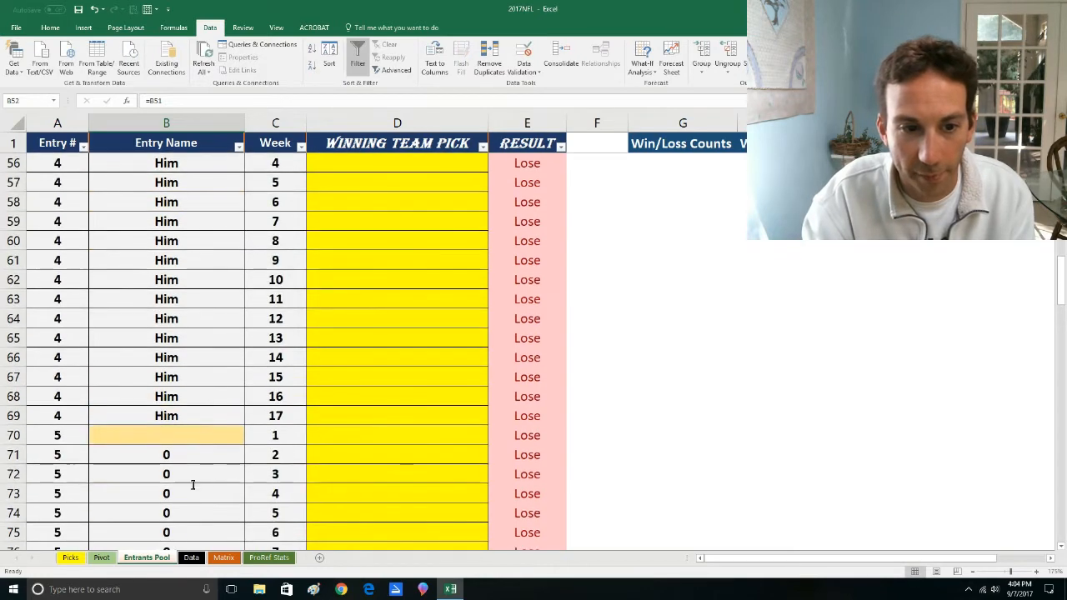
pyautogui.write('Them')
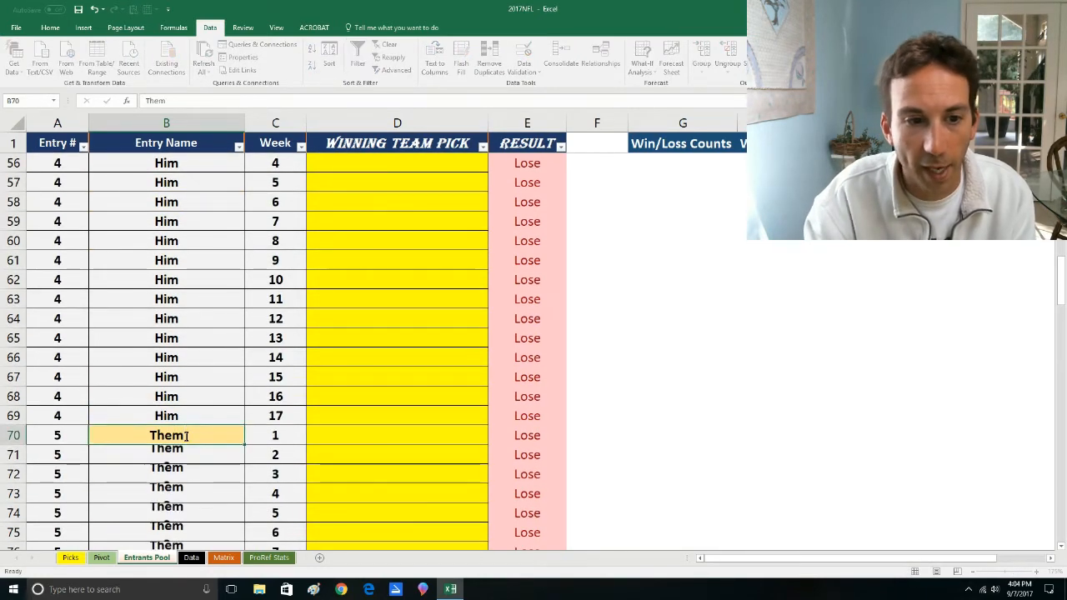
pyautogui.click(493, 438)
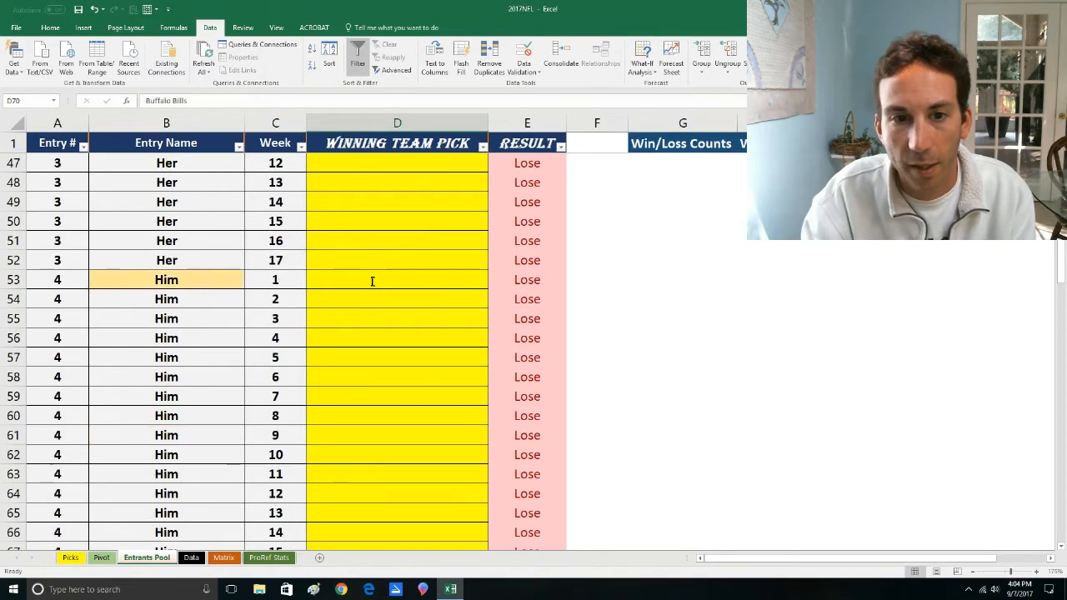
pyautogui.write('Baltimore Ravens')
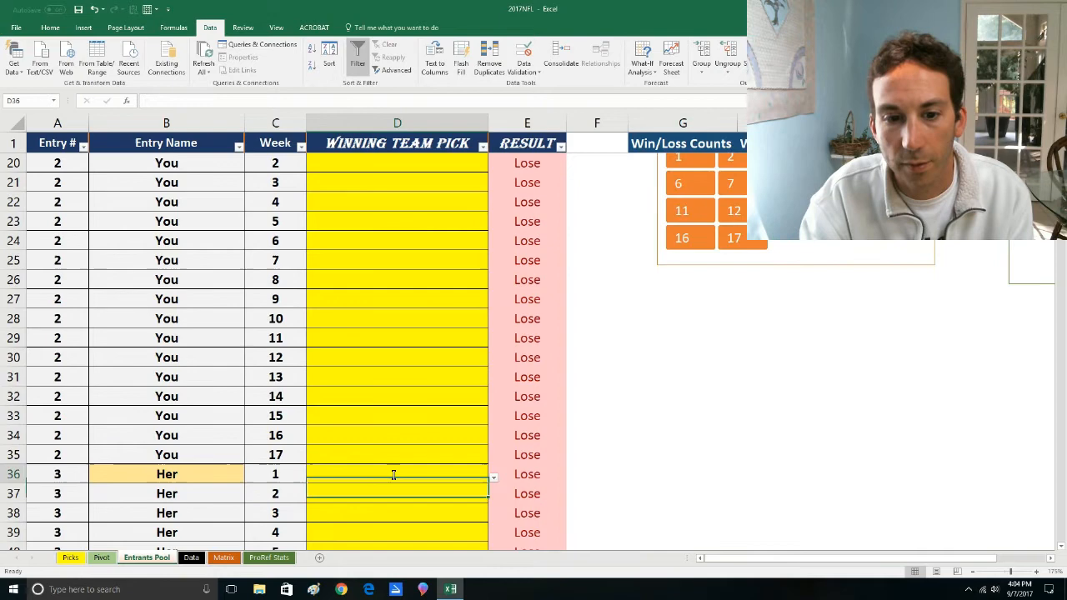
pyautogui.click(493, 477)
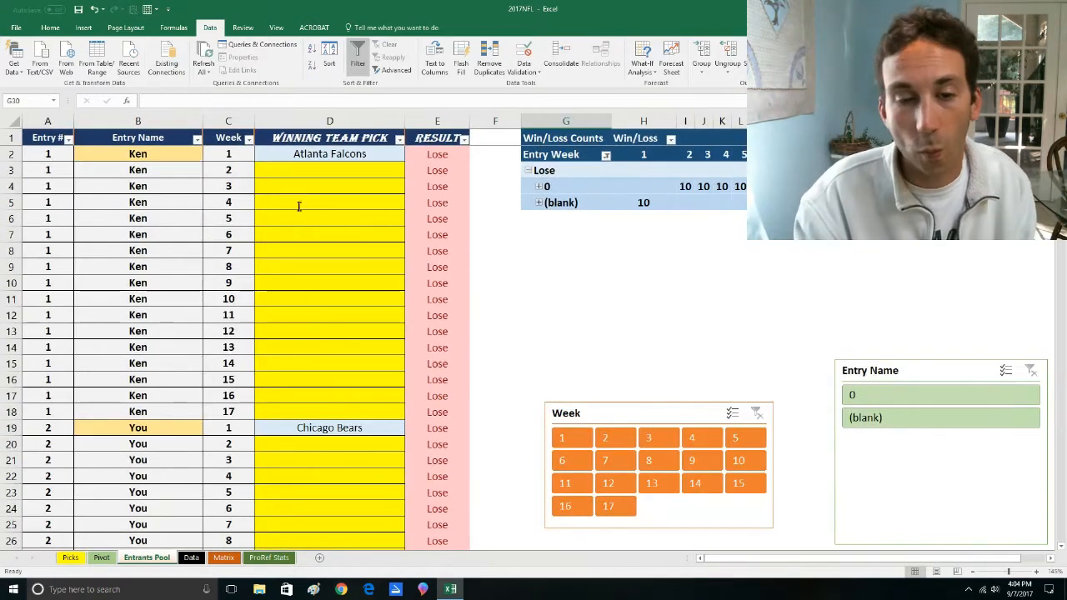
pyautogui.moveTo(695, 249)
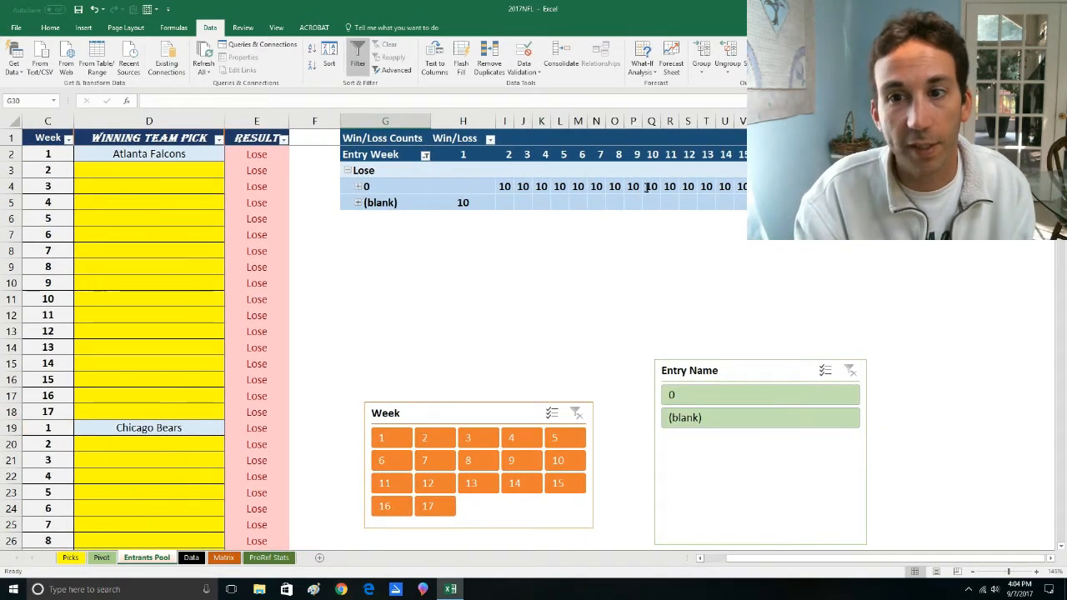
# - Refresh the Win/Loss Counts pivot table, then show the Data sheet
pyautogui.click(523, 201)
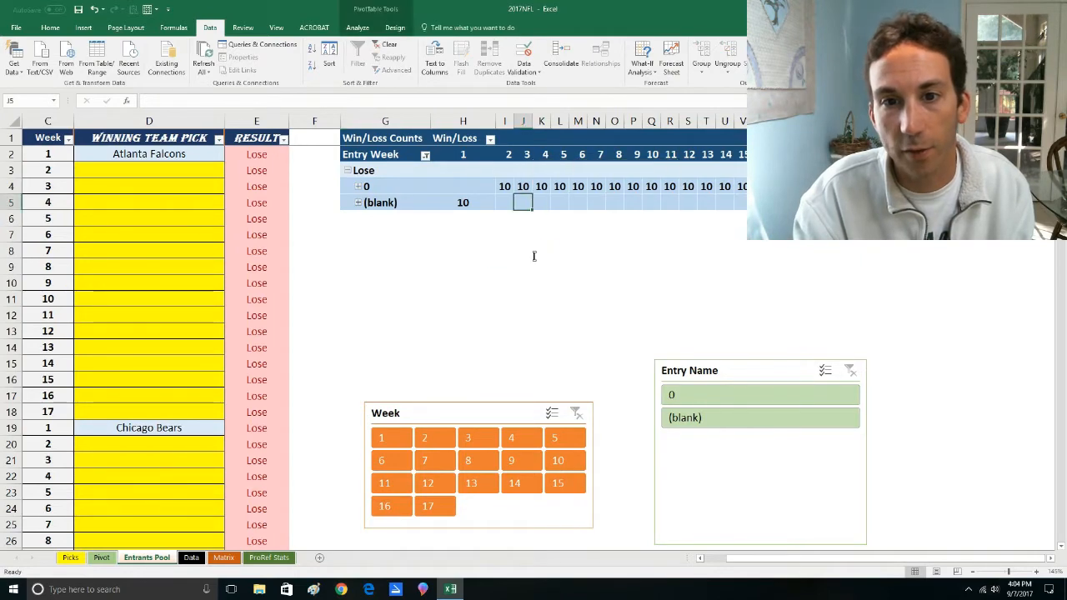
pyautogui.rightClick(373, 218)
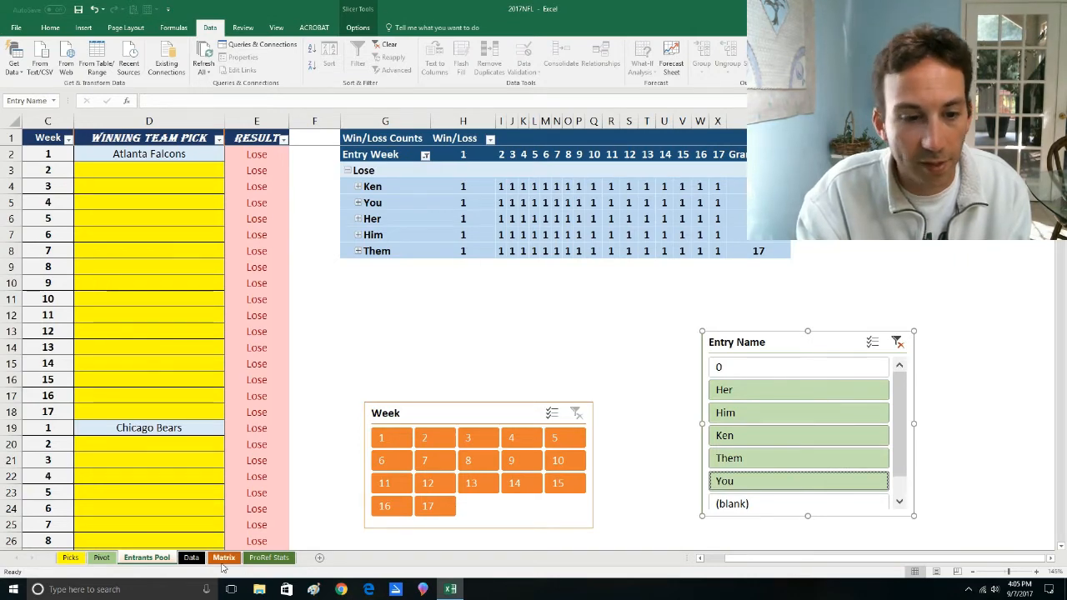
pyautogui.click(191, 556)
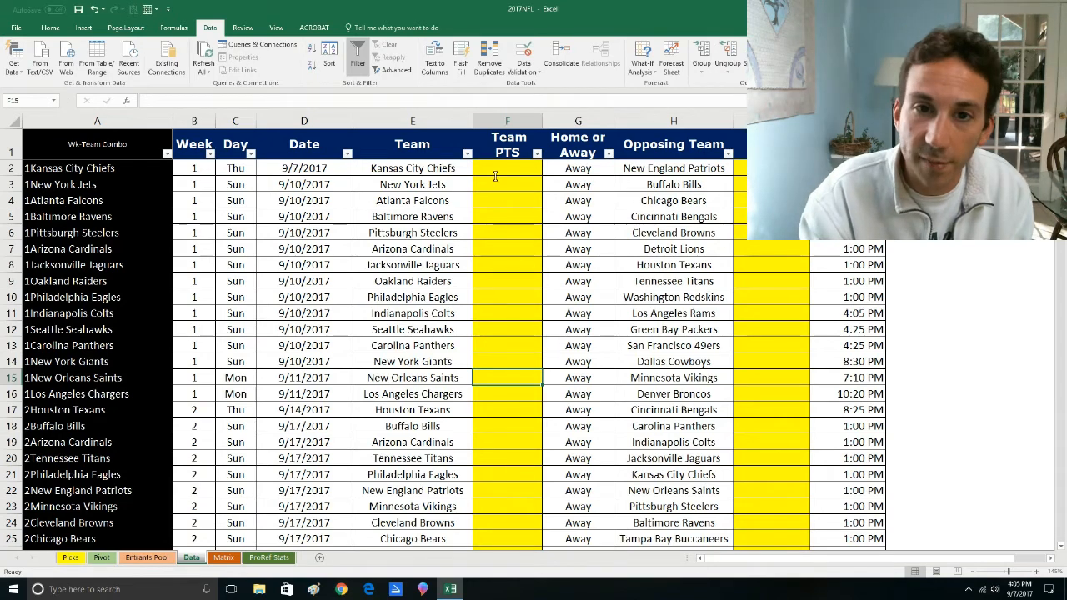
# - Enter 20 as the Kansas City Chiefs' Week 1 points in Team PTS
pyautogui.write('20')
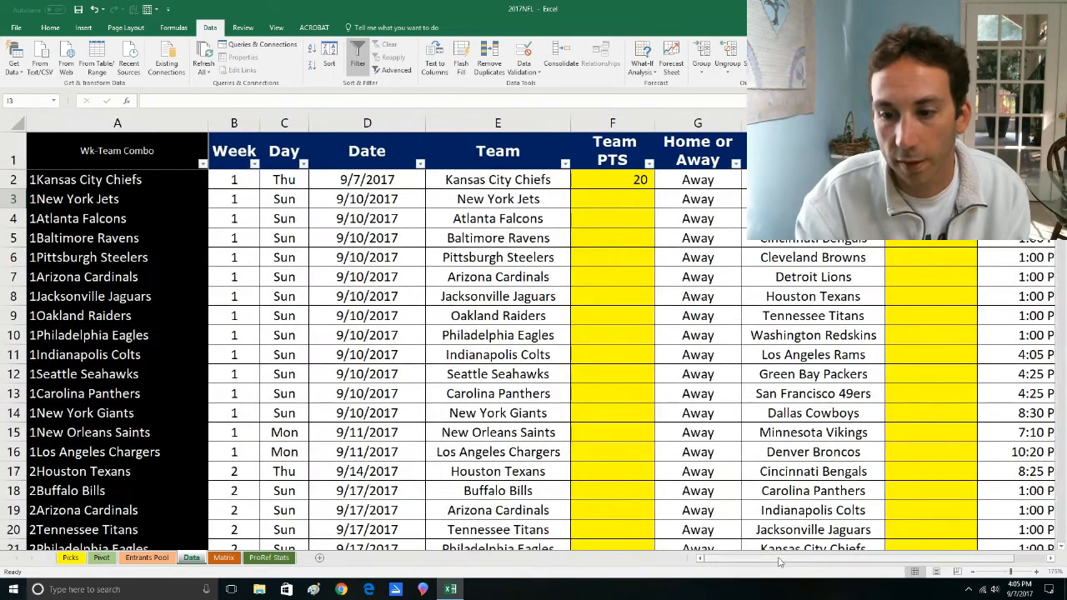
pyautogui.hscroll(3)
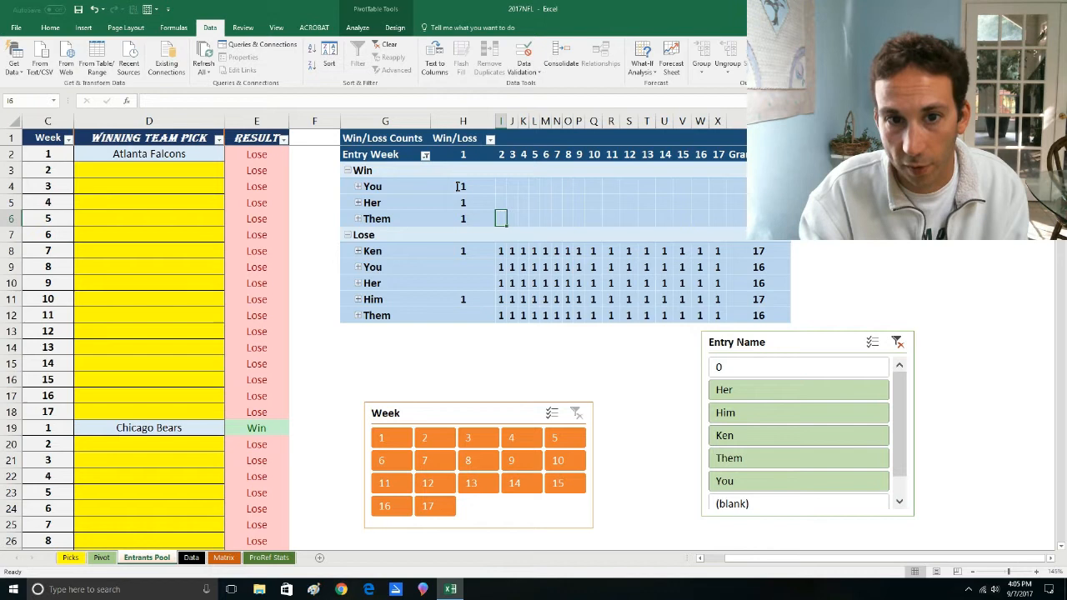
# - Check the pivot's Week 1 win counts, including Them's
pyautogui.click(463, 219)
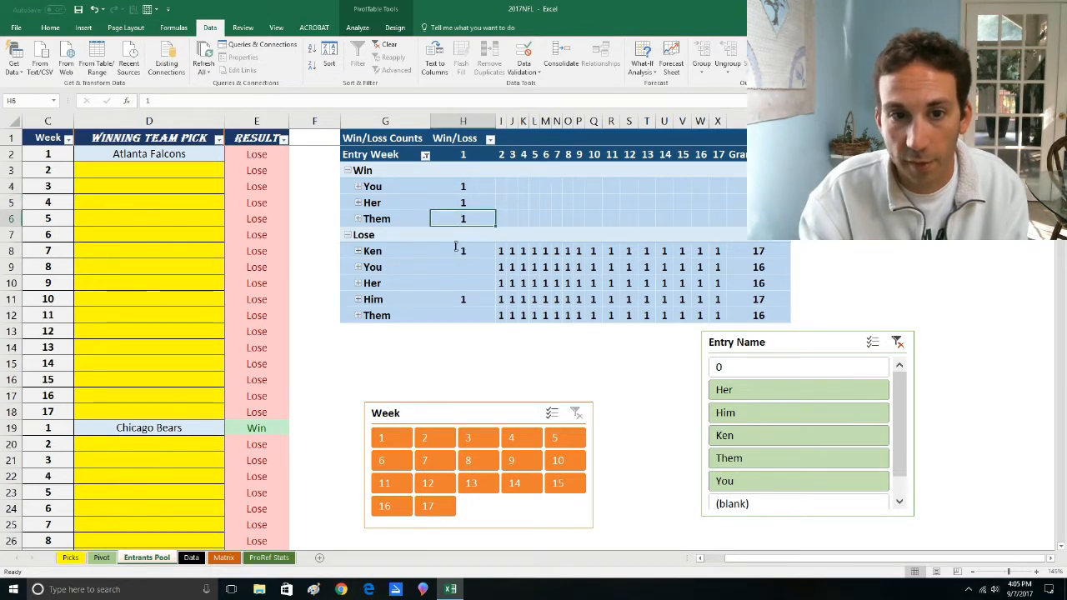
pyautogui.click(462, 299)
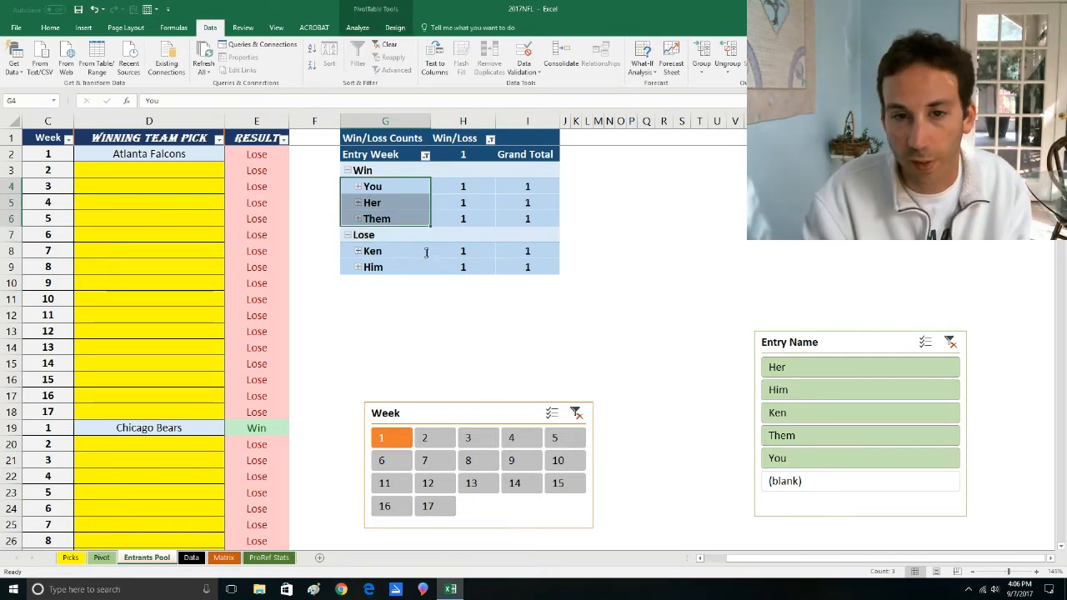
pyautogui.moveTo(463, 251)
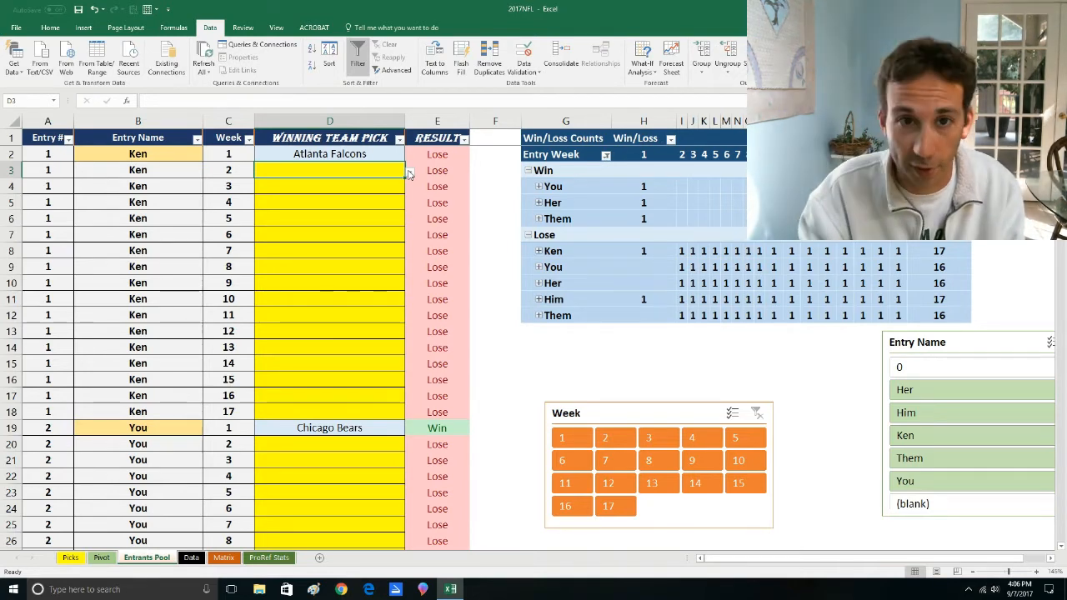
pyautogui.click(408, 170)
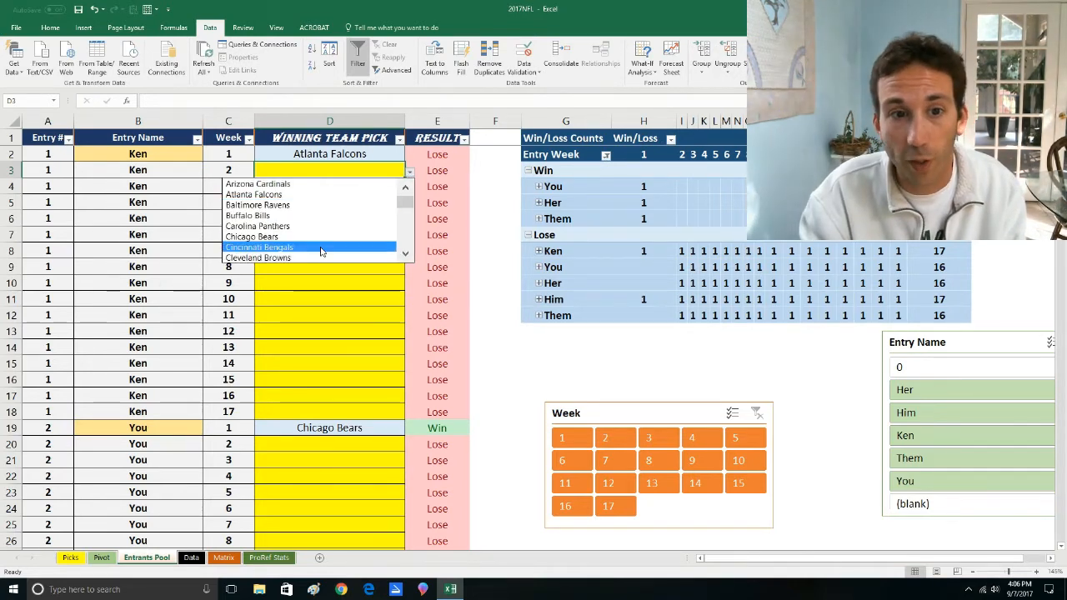
pyautogui.click(259, 247)
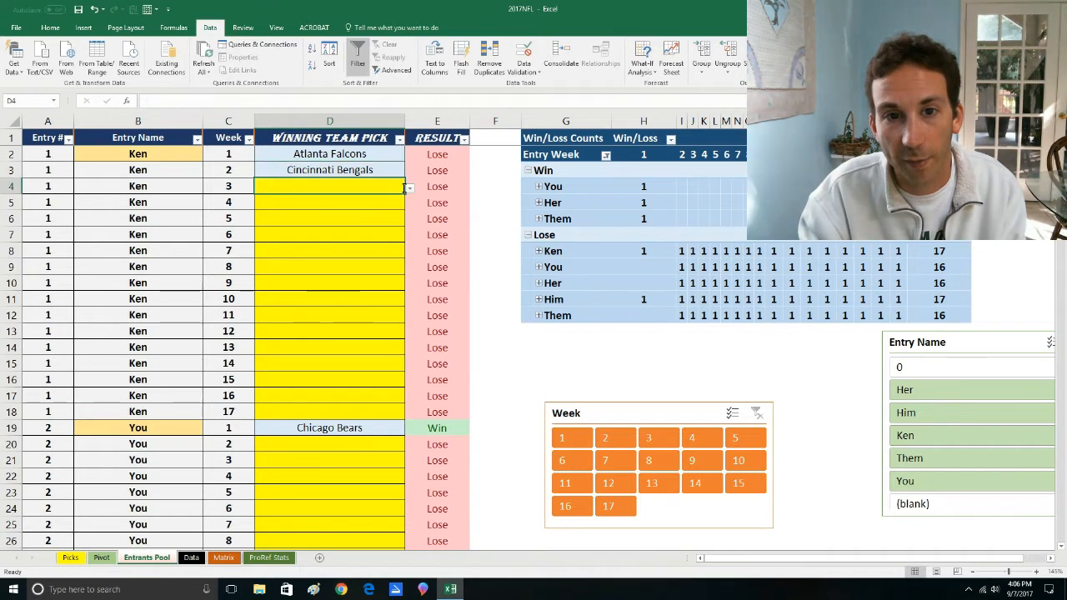
pyautogui.click(409, 186)
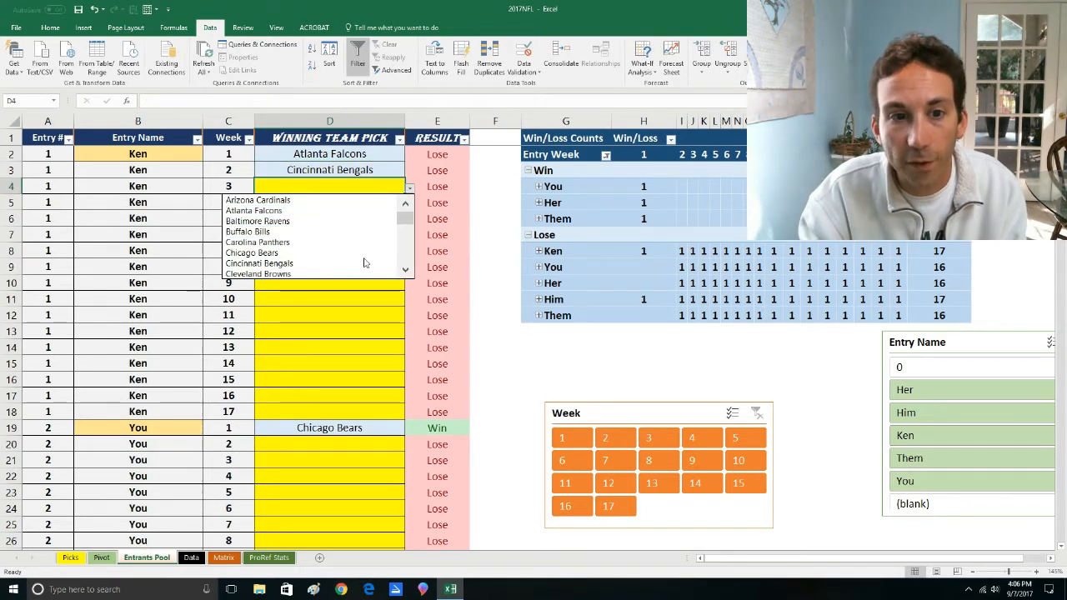
pyautogui.click(258, 264)
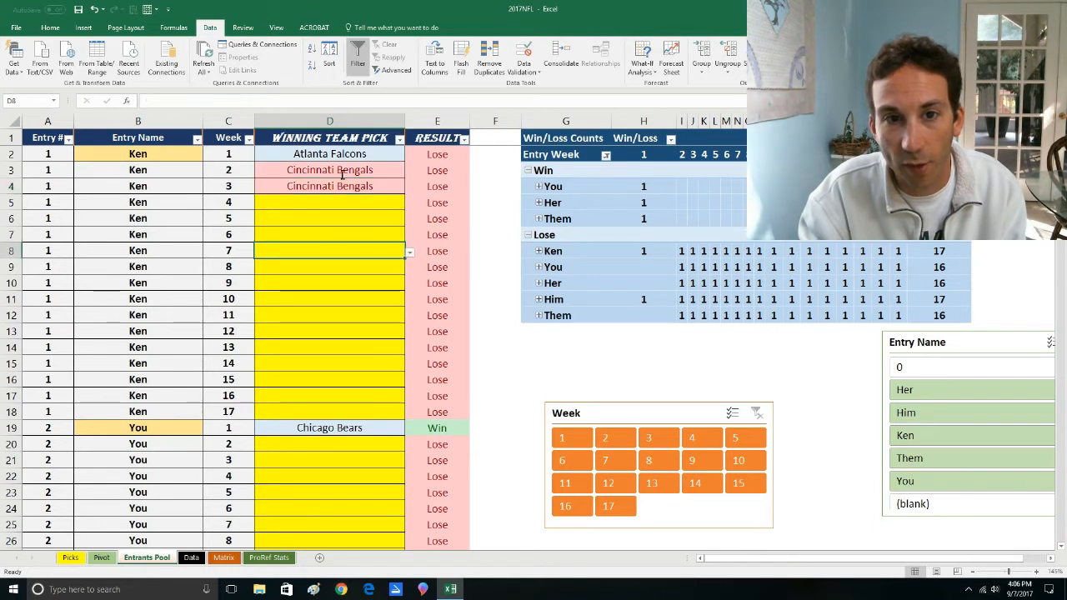
pyautogui.click(329, 186)
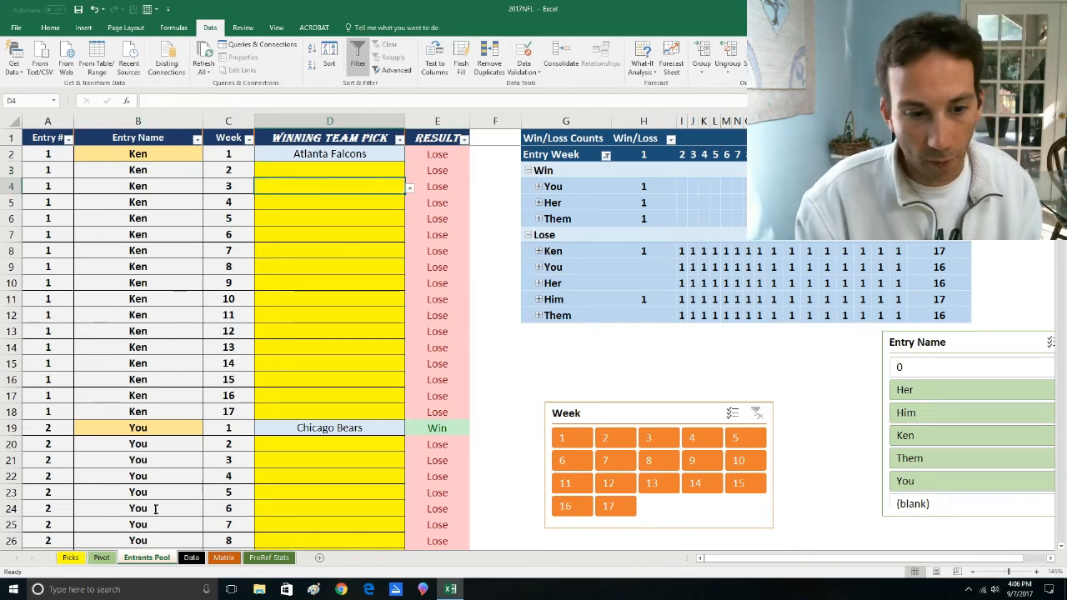
pyautogui.click(101, 556)
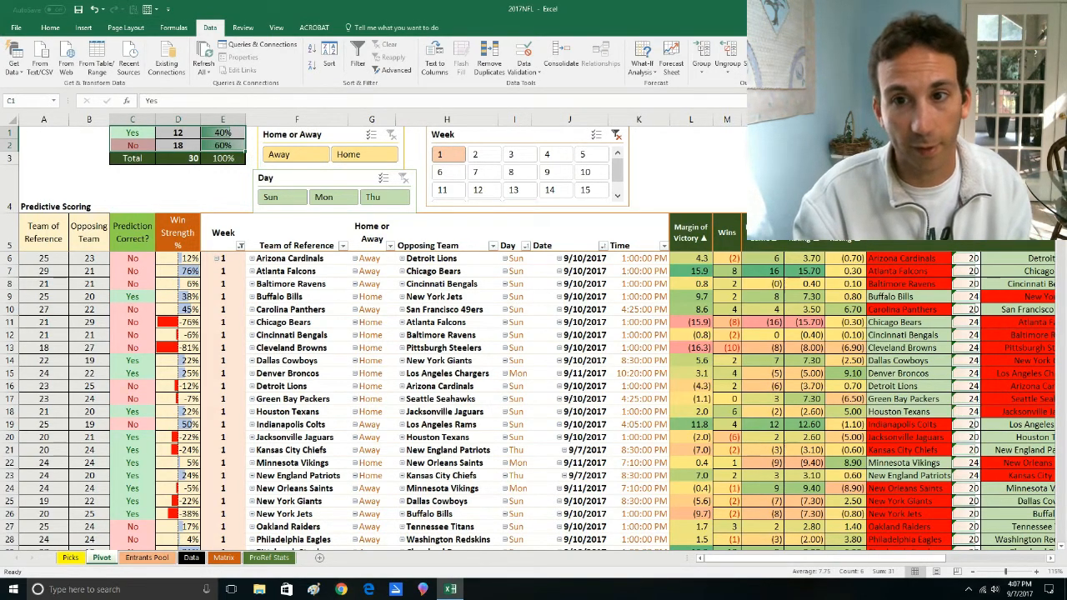
# - View the Picks sheet, then return to the Pivot sheet
pyautogui.click(70, 557)
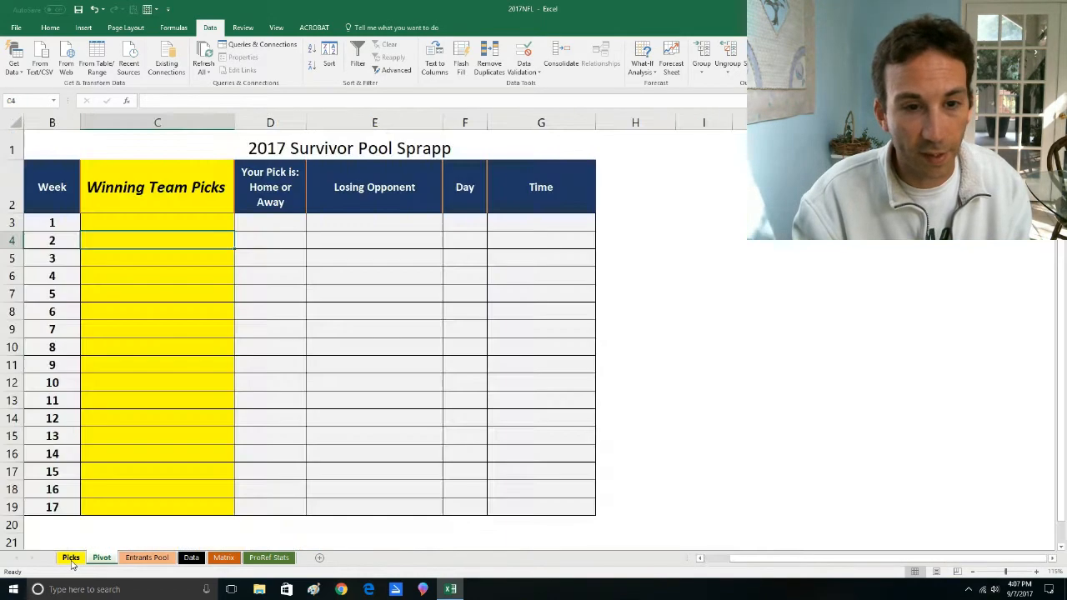
pyautogui.click(100, 557)
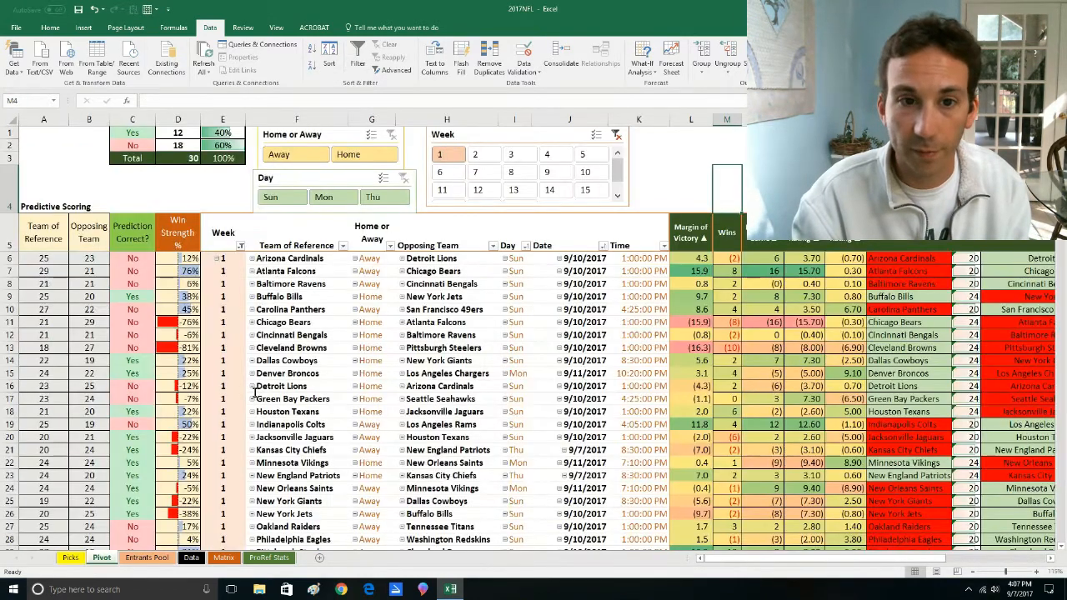